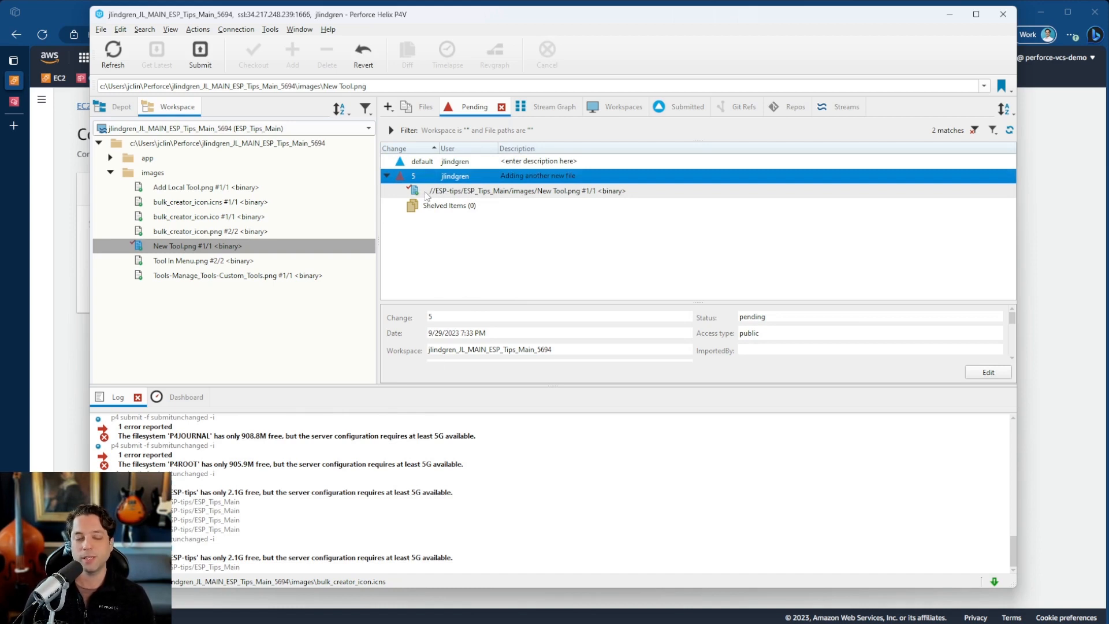
# Step: Submit pending changelist 5 with New Tool.png and receive the low-disk-space rejection
pyautogui.click(200, 54)
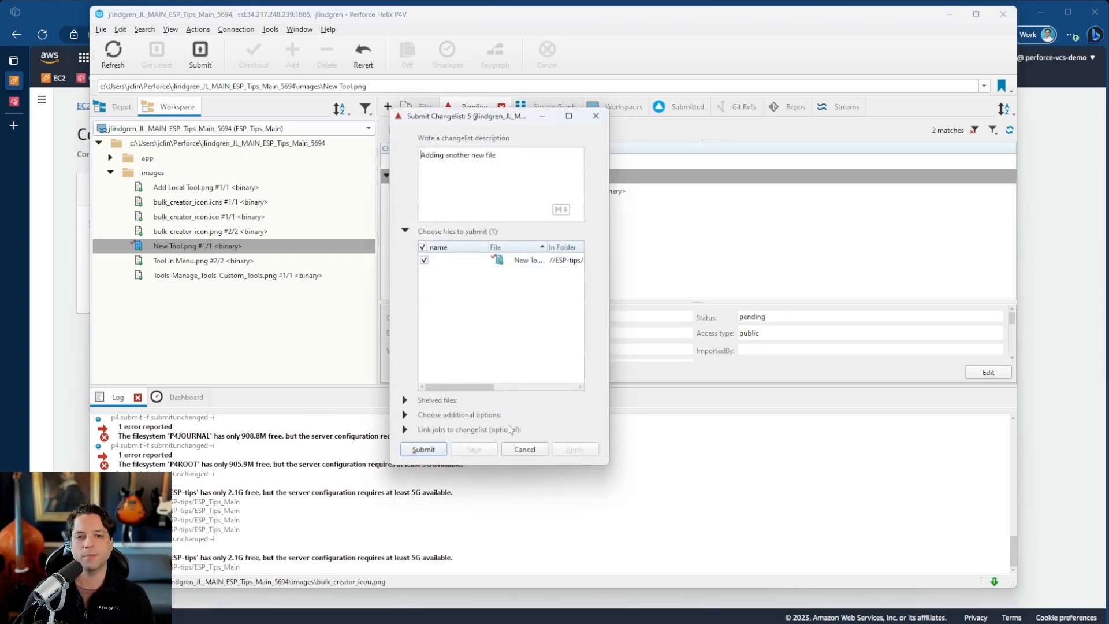
pyautogui.click(423, 448)
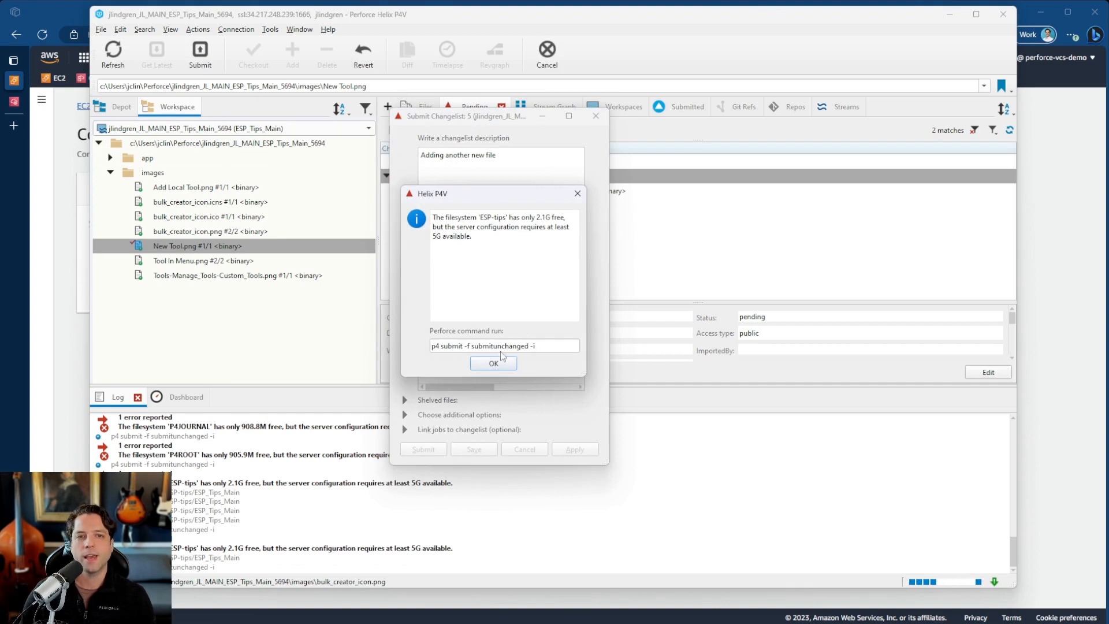
pyautogui.moveTo(423, 322)
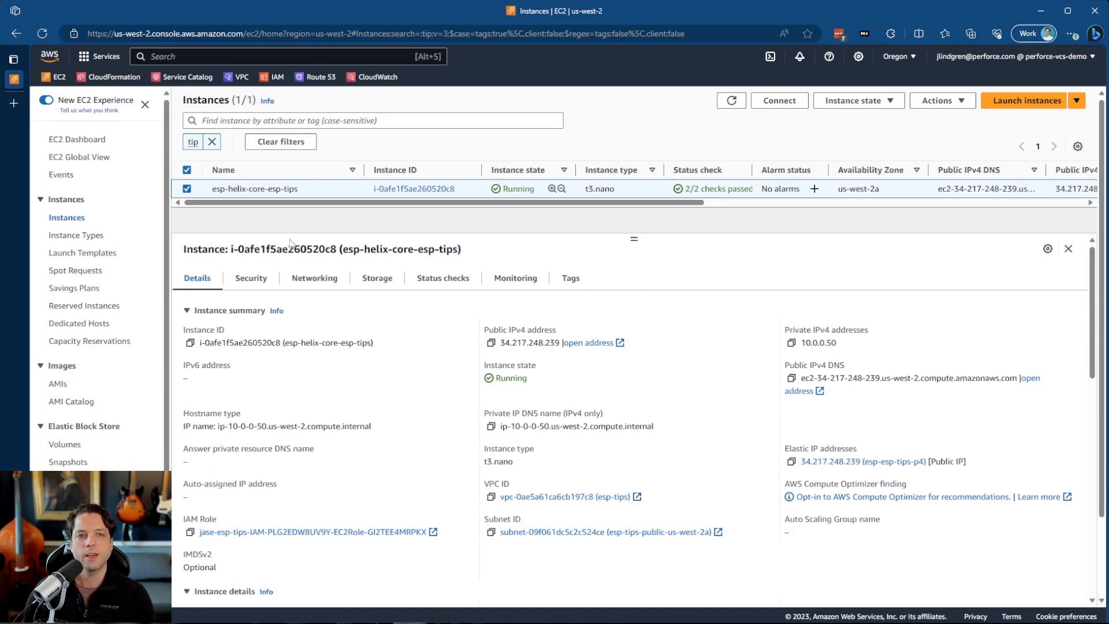
pyautogui.moveTo(376, 278)
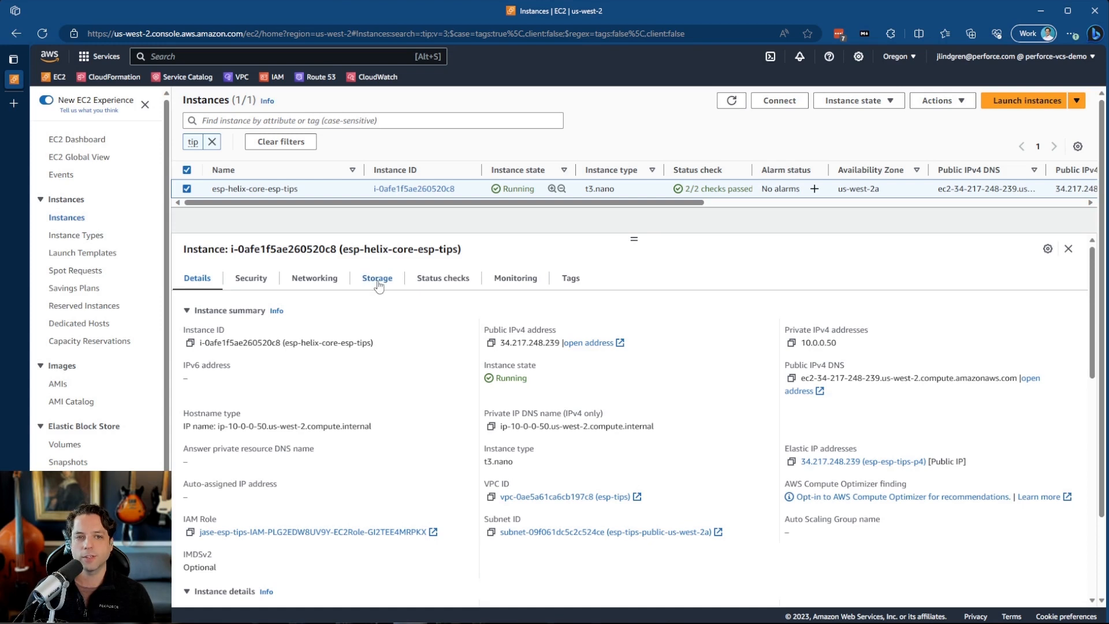
# Step: Show the esp-helix-core-esp-tips instance's Storage with its four block devices (20, 10, 10, 100 GiB)
pyautogui.click(377, 277)
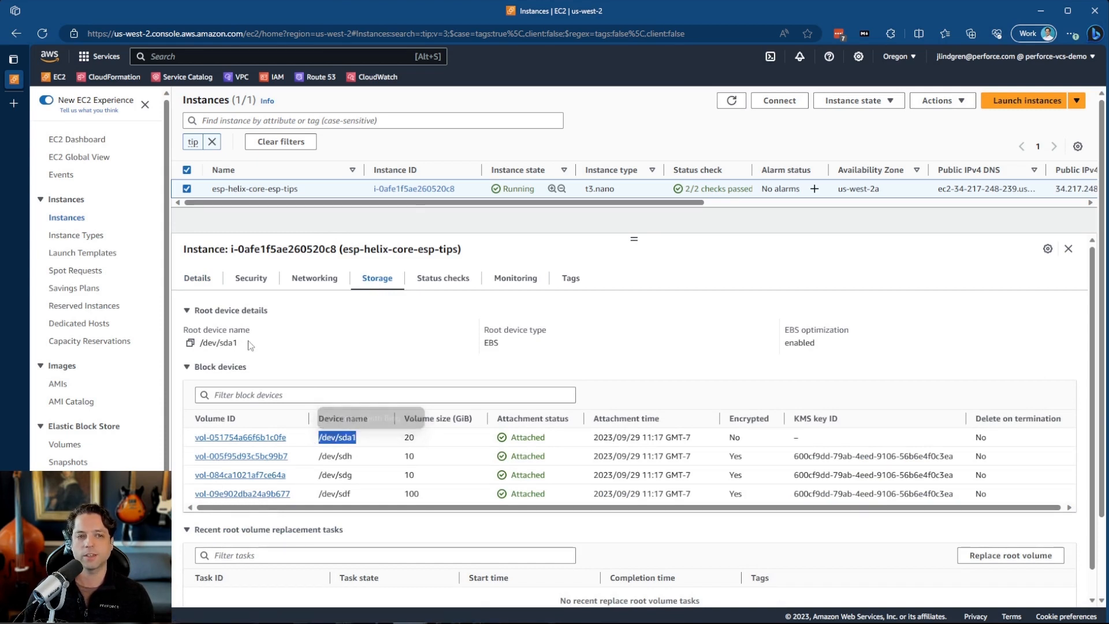
pyautogui.doubleClick(218, 342)
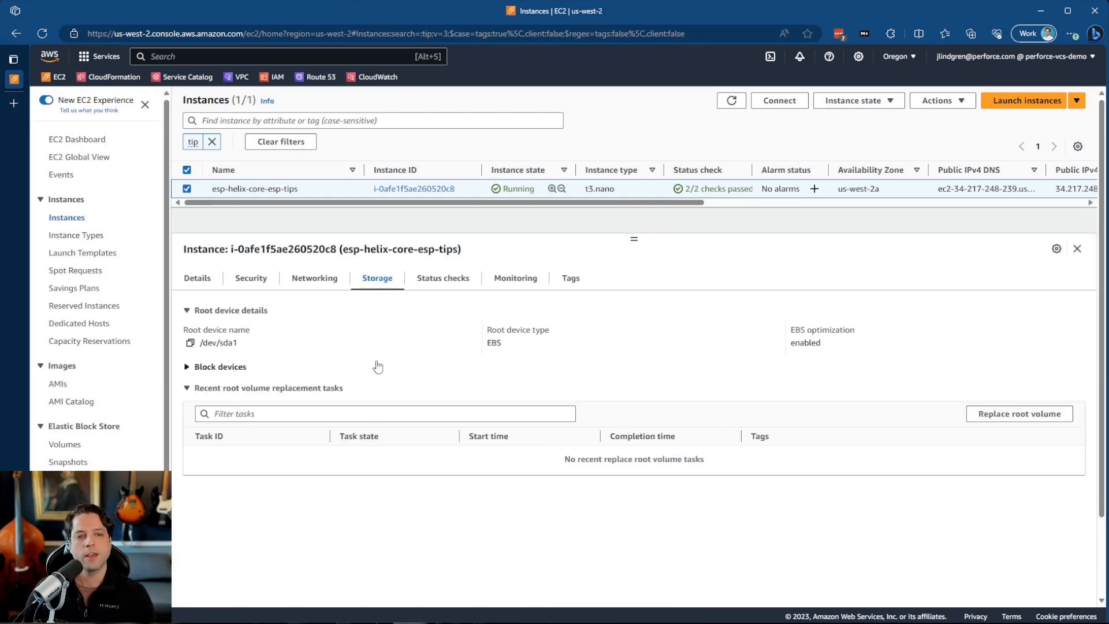
pyautogui.click(219, 366)
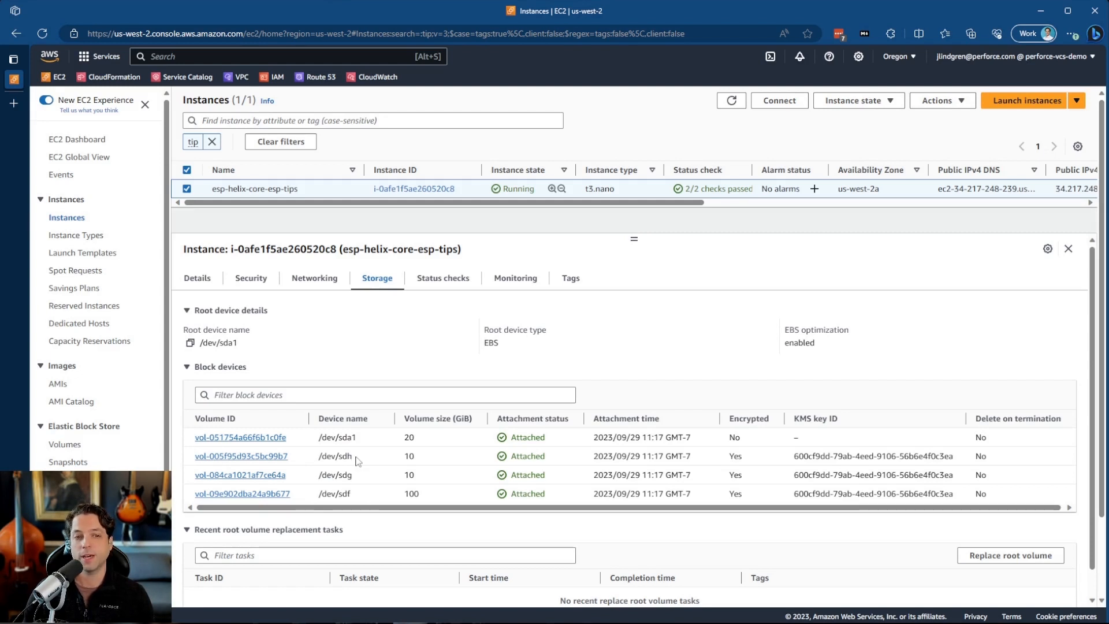
pyautogui.moveTo(413, 188)
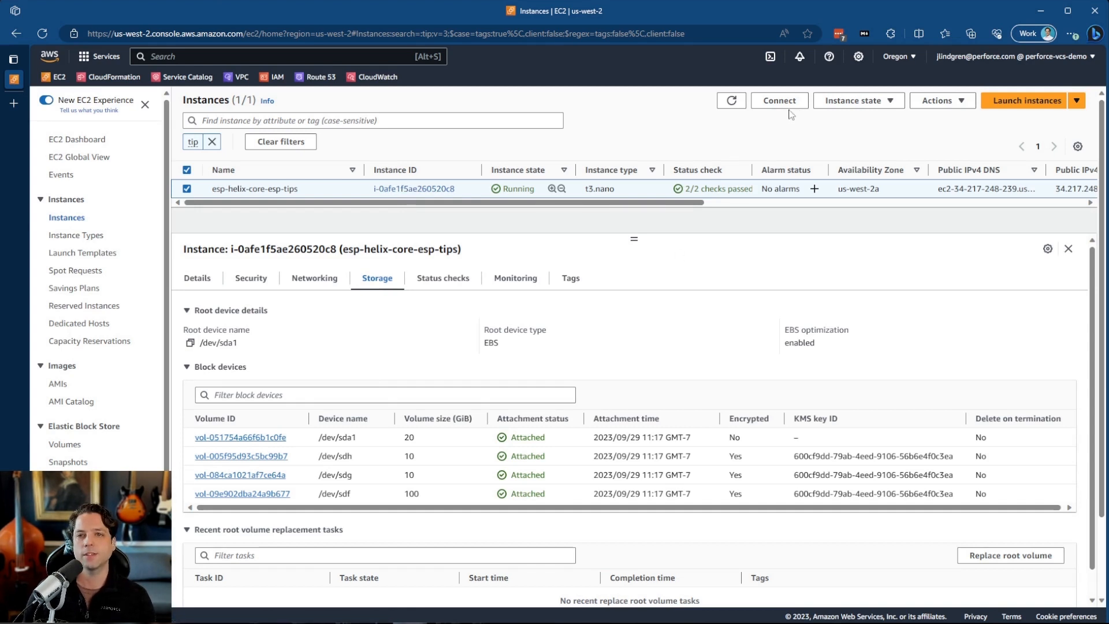
# Step: Connect to the instance through Session Manager to get an sh-4.4 shell
pyautogui.click(777, 99)
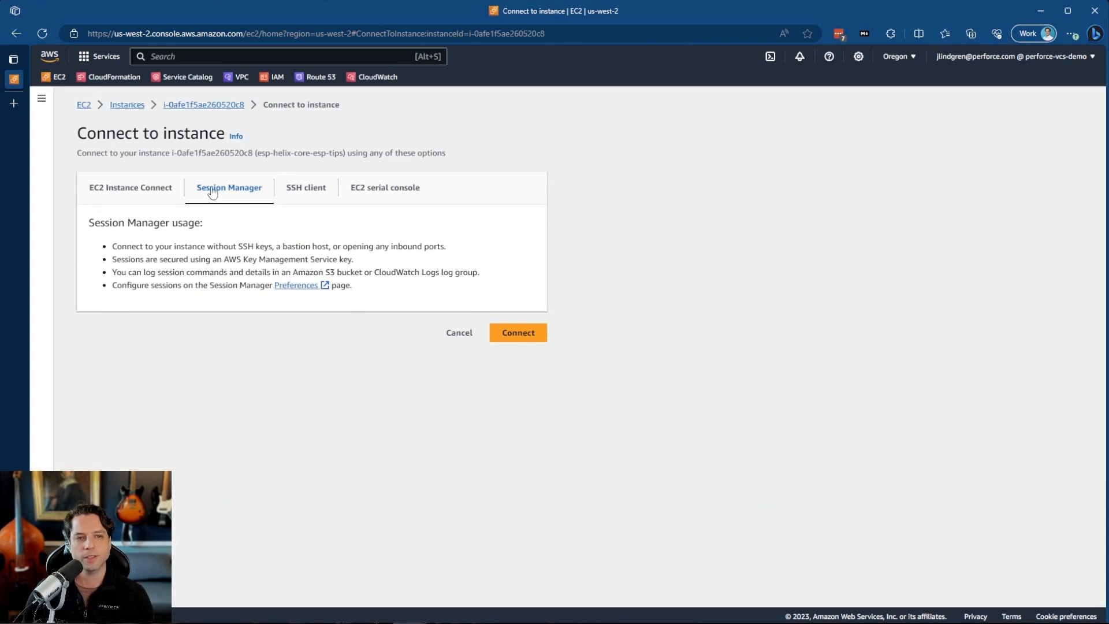
pyautogui.click(517, 332)
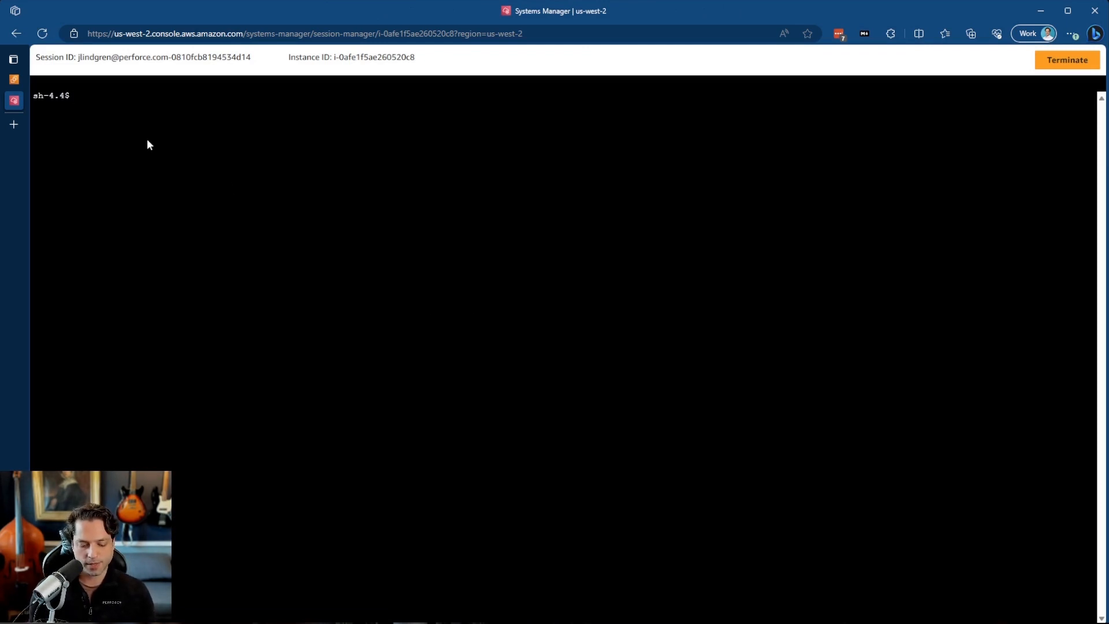
# Step: Run df -h and review /hxdepots at 98% of 100G, /hxlogs and /hxmetadata at 9.9G
pyautogui.write('df -')
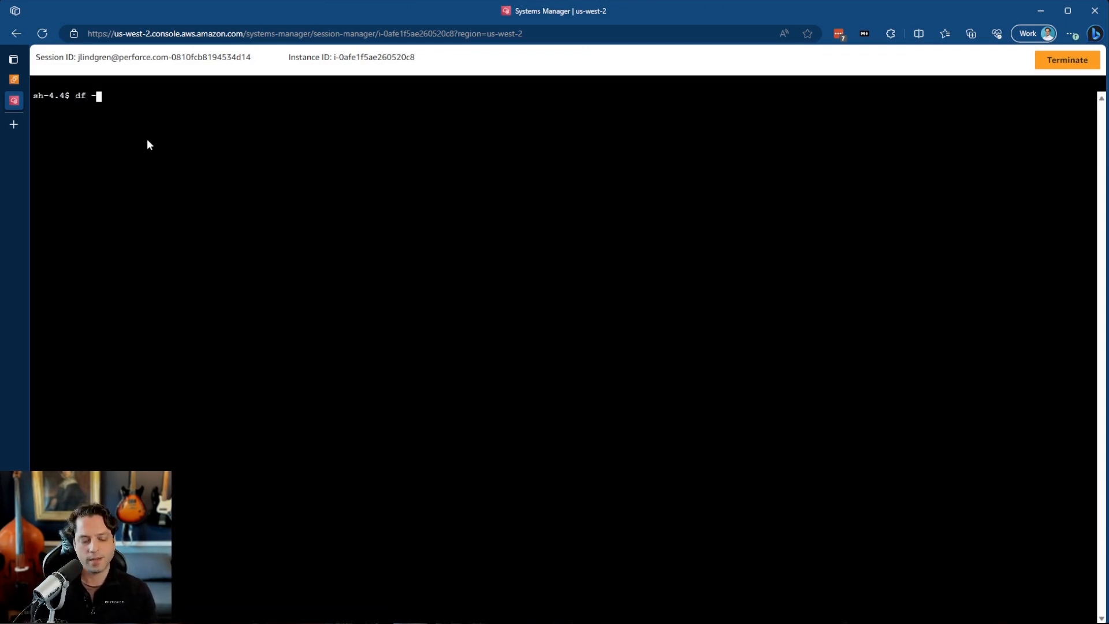
pyautogui.write('h')
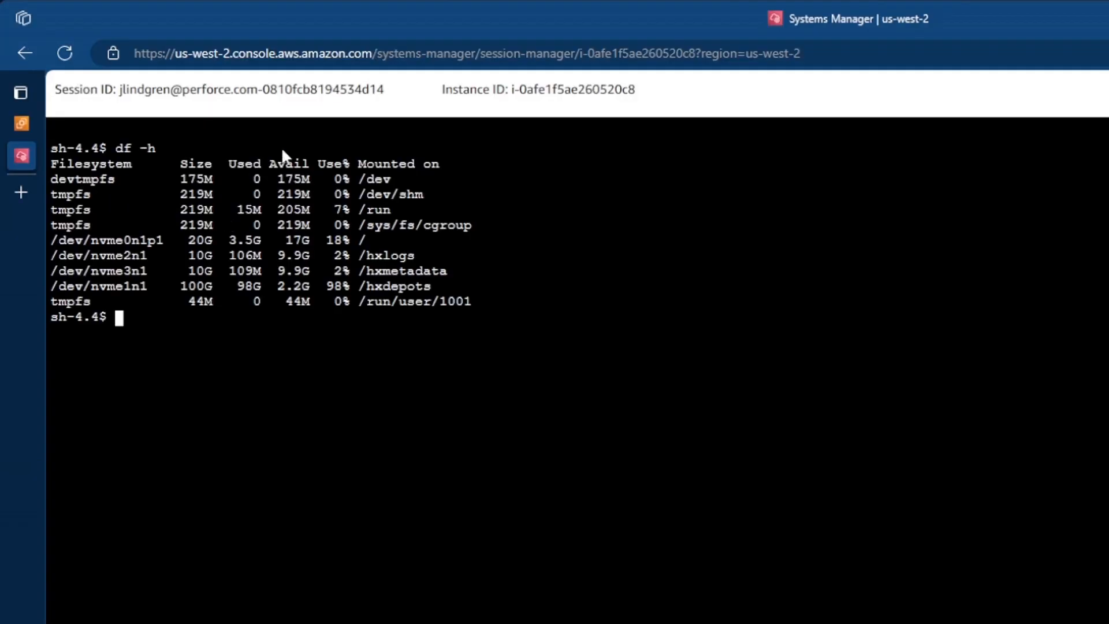
pyautogui.moveTo(64, 176)
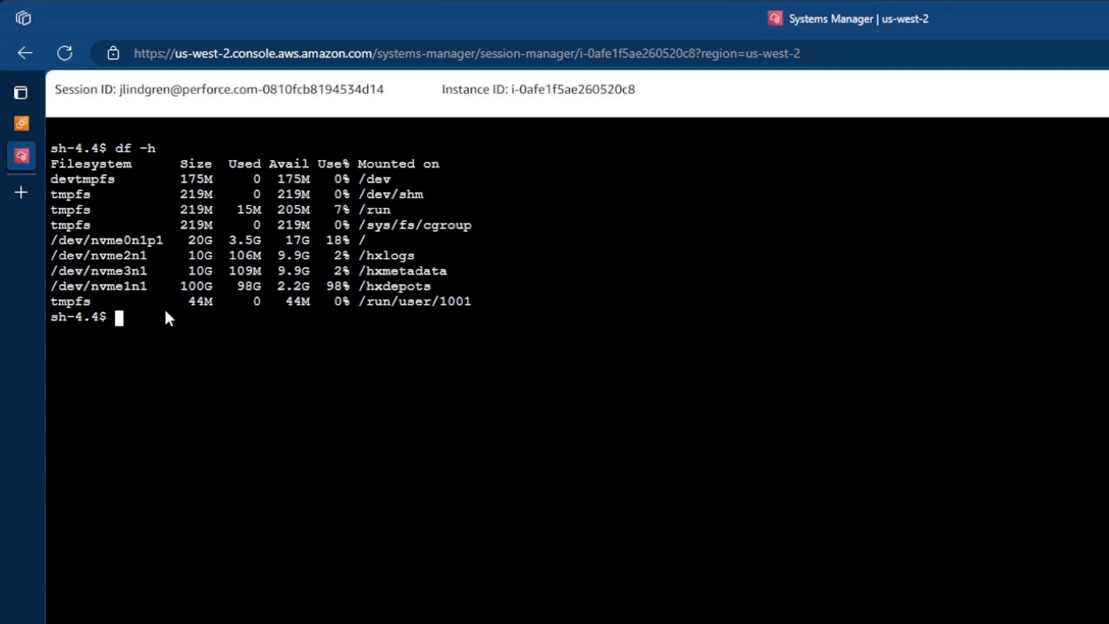
pyautogui.moveTo(252, 314)
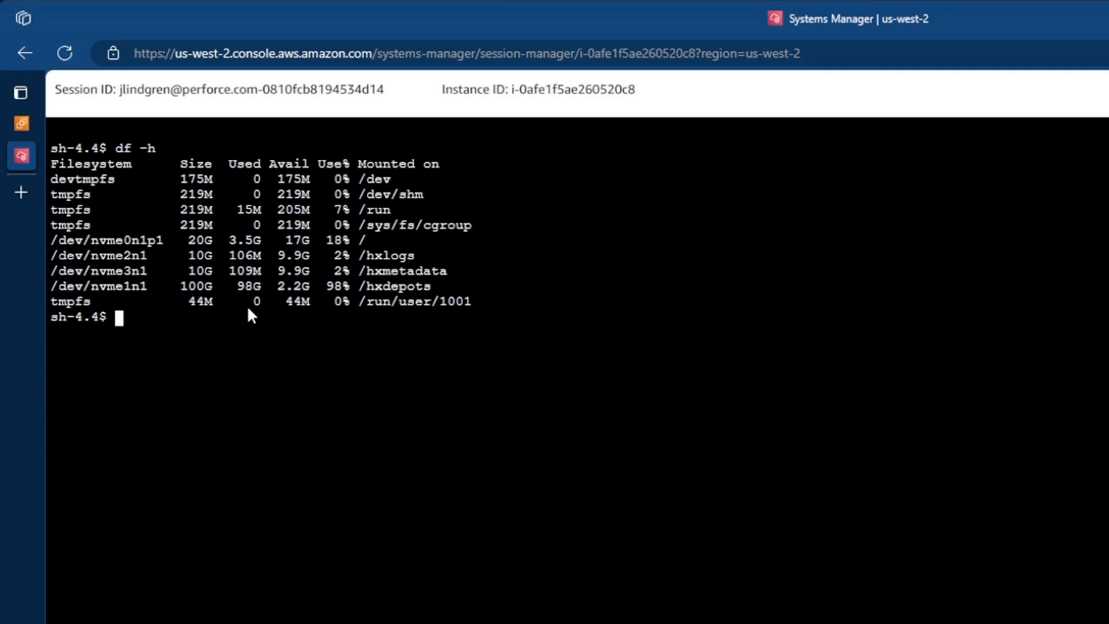
pyautogui.moveTo(345, 306)
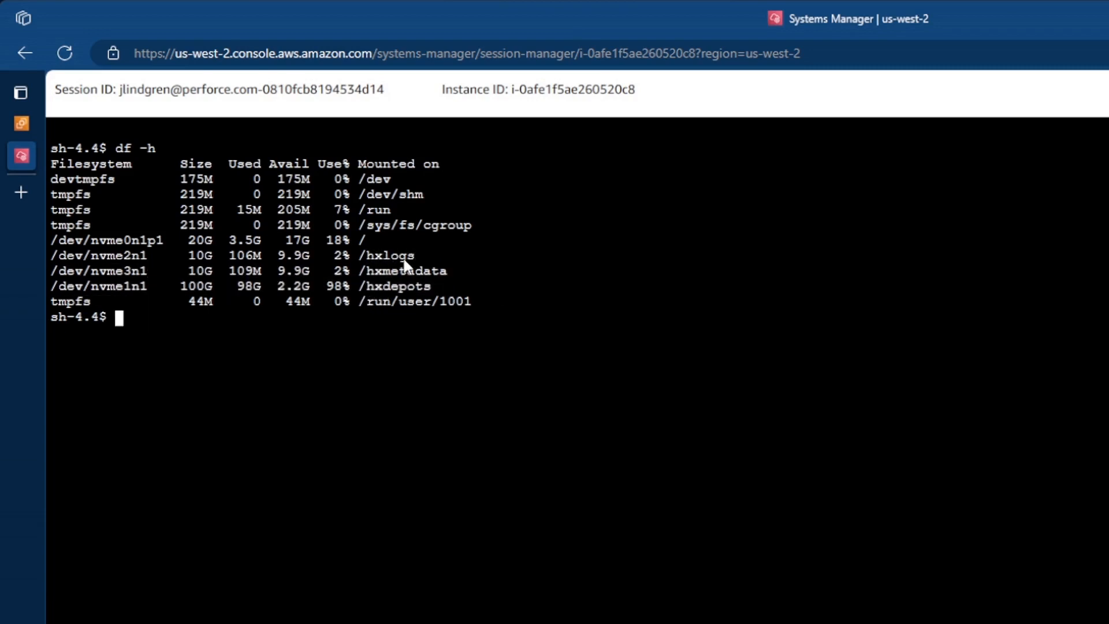
pyautogui.doubleClick(402, 270)
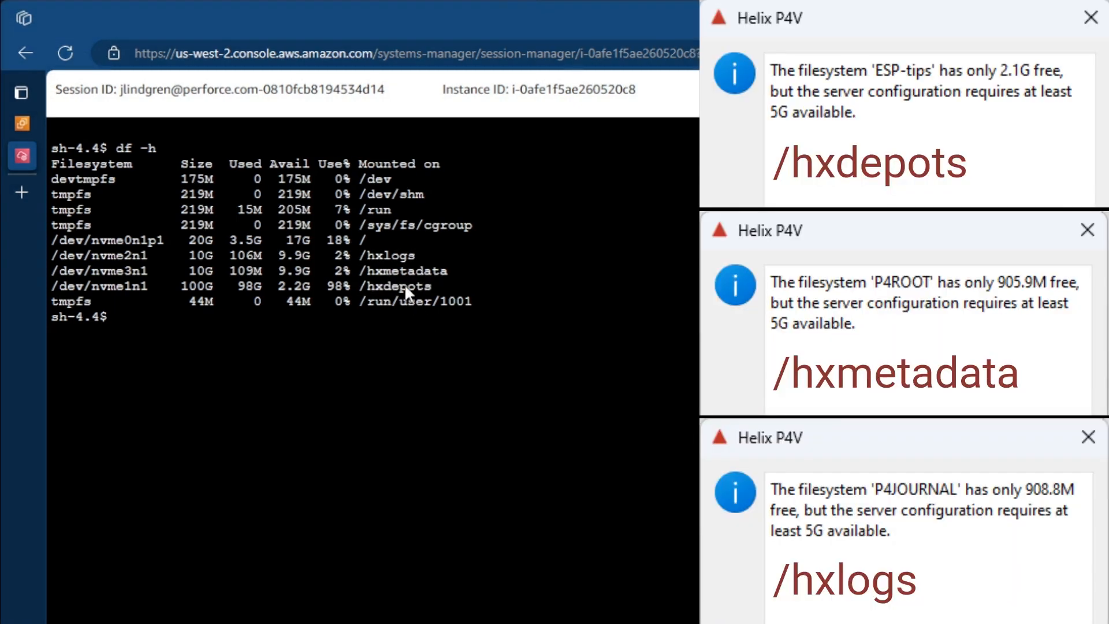
pyautogui.doubleClick(395, 285)
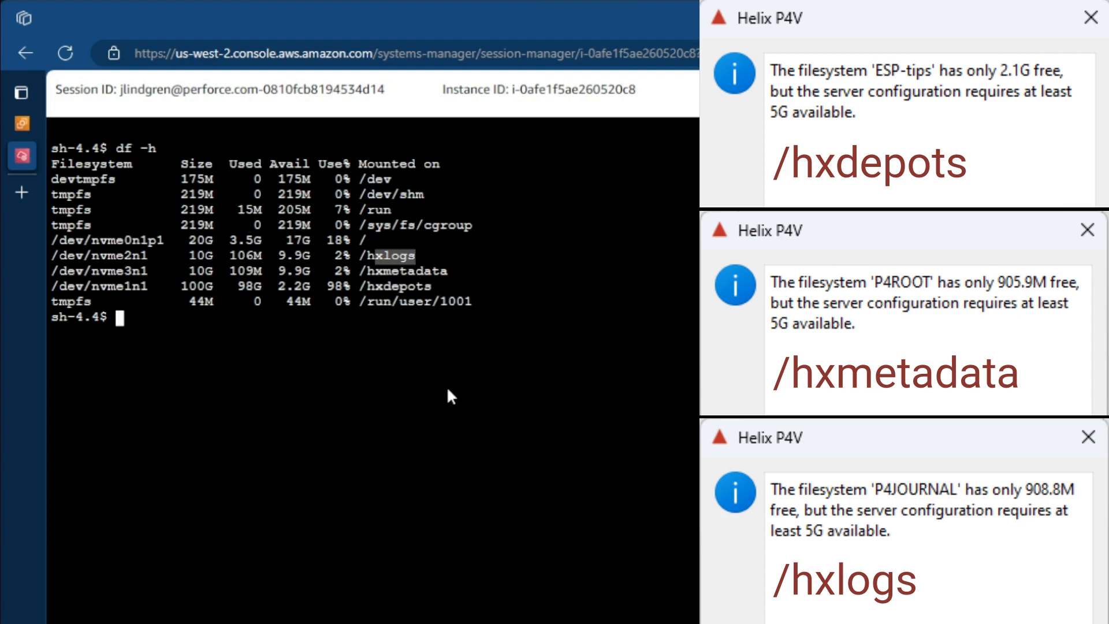
pyautogui.moveTo(281, 394)
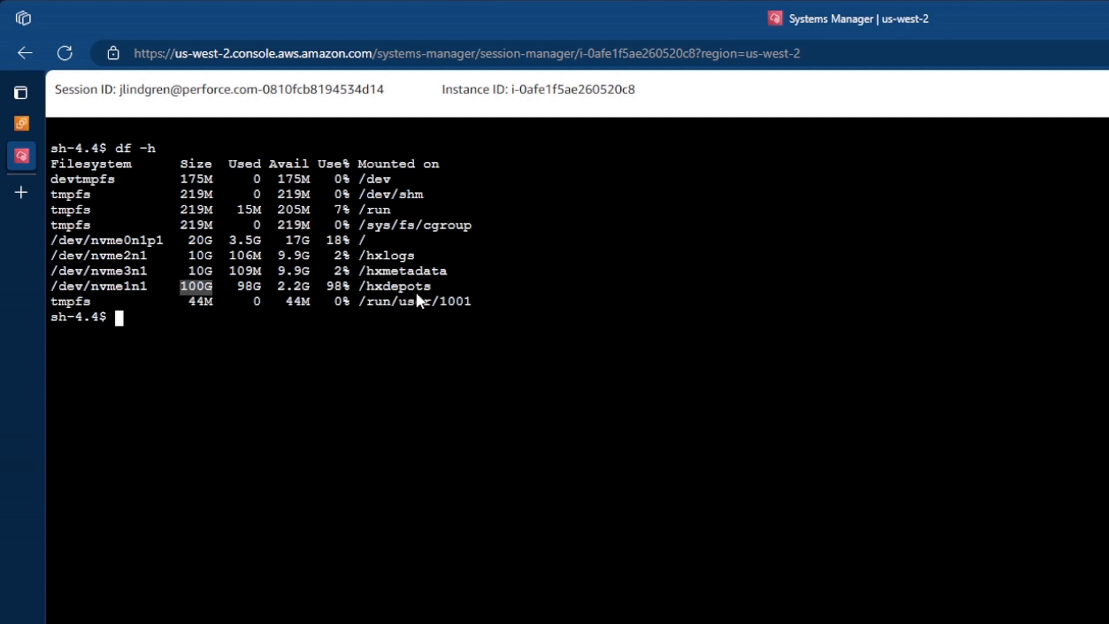
pyautogui.moveTo(240, 299)
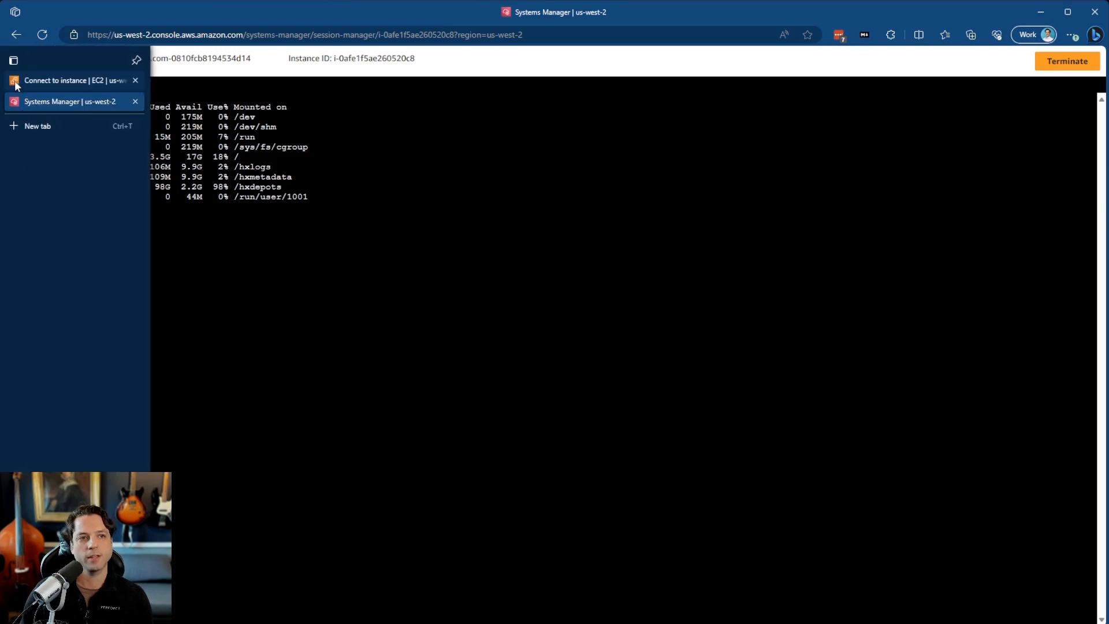
# Step: Return to EC2 storage and bring up the 10 GiB /dev/sdh volume vol-005f95d93c5bc99b7
pyautogui.click(70, 80)
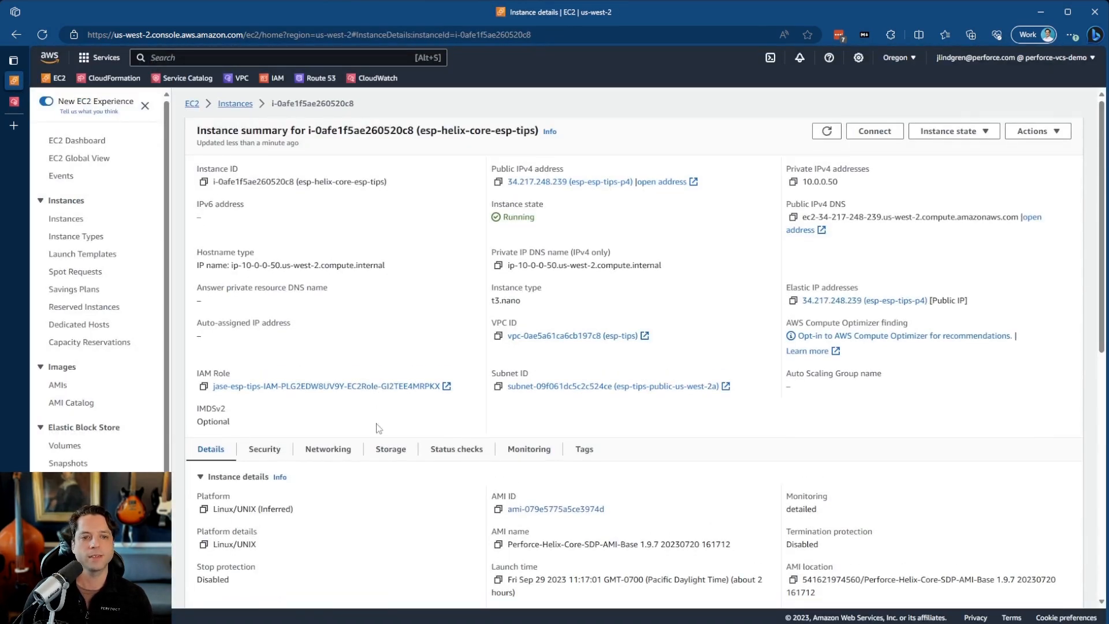
pyautogui.click(390, 448)
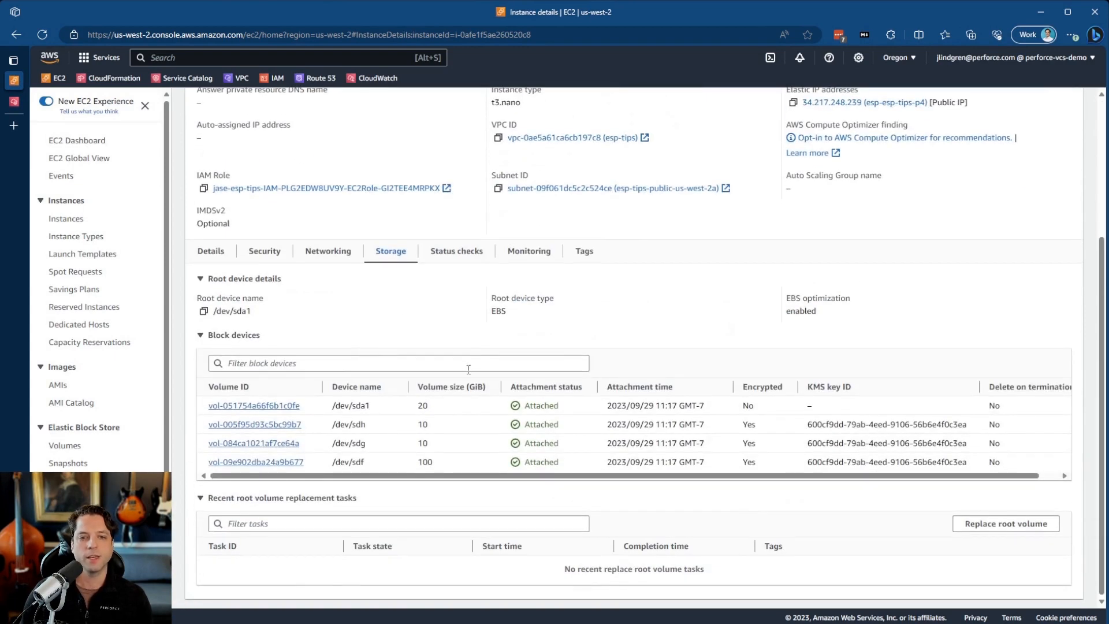
pyautogui.doubleClick(424, 461)
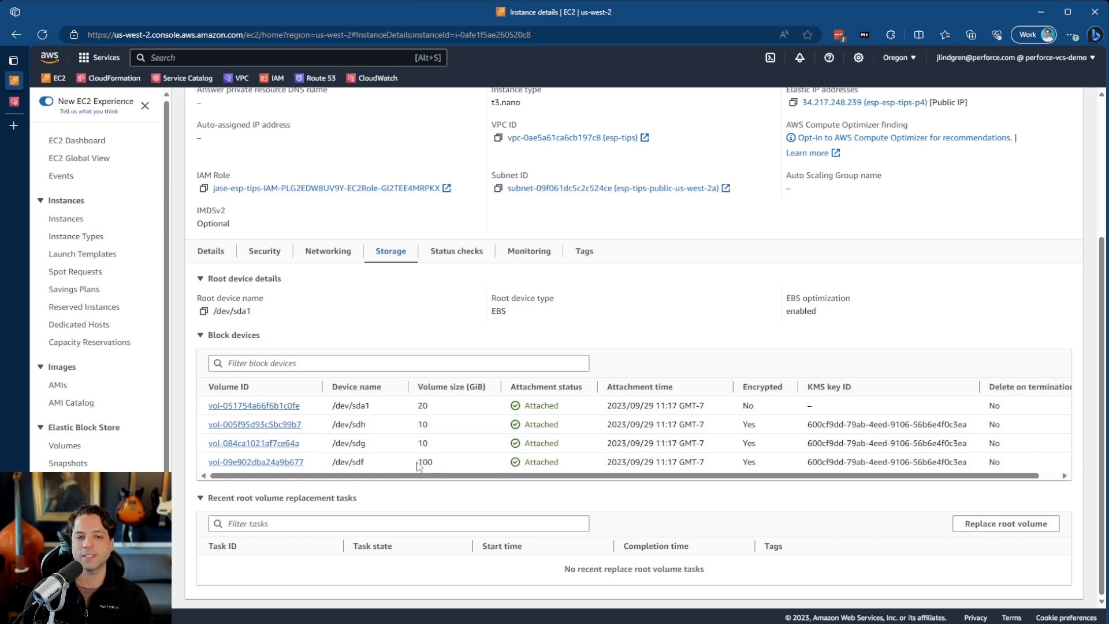
pyautogui.moveTo(421, 429)
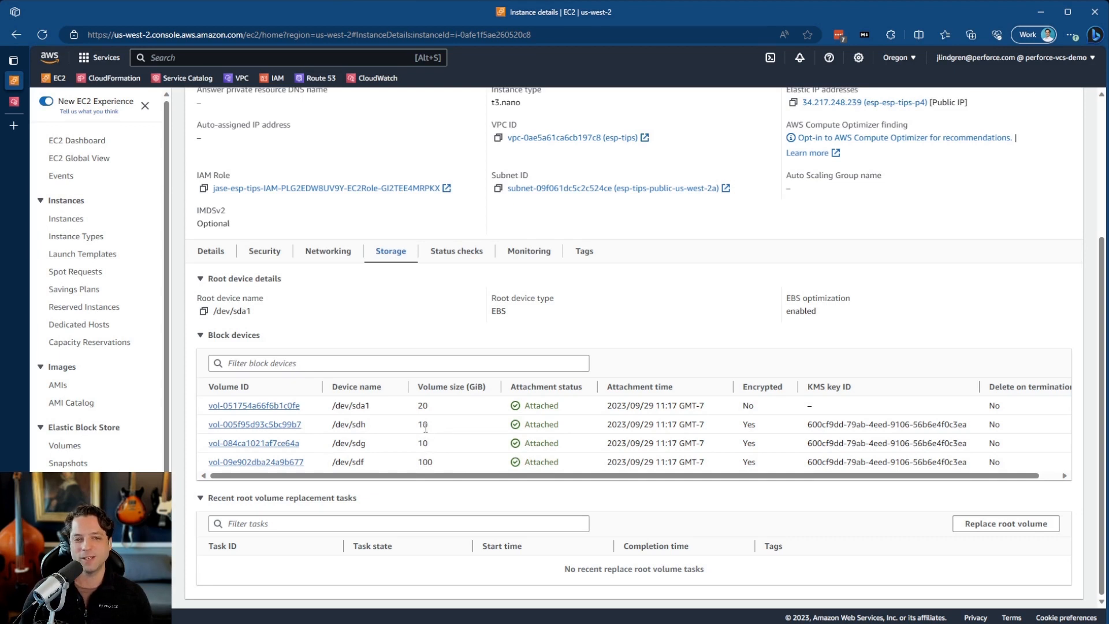
pyautogui.moveTo(314, 416)
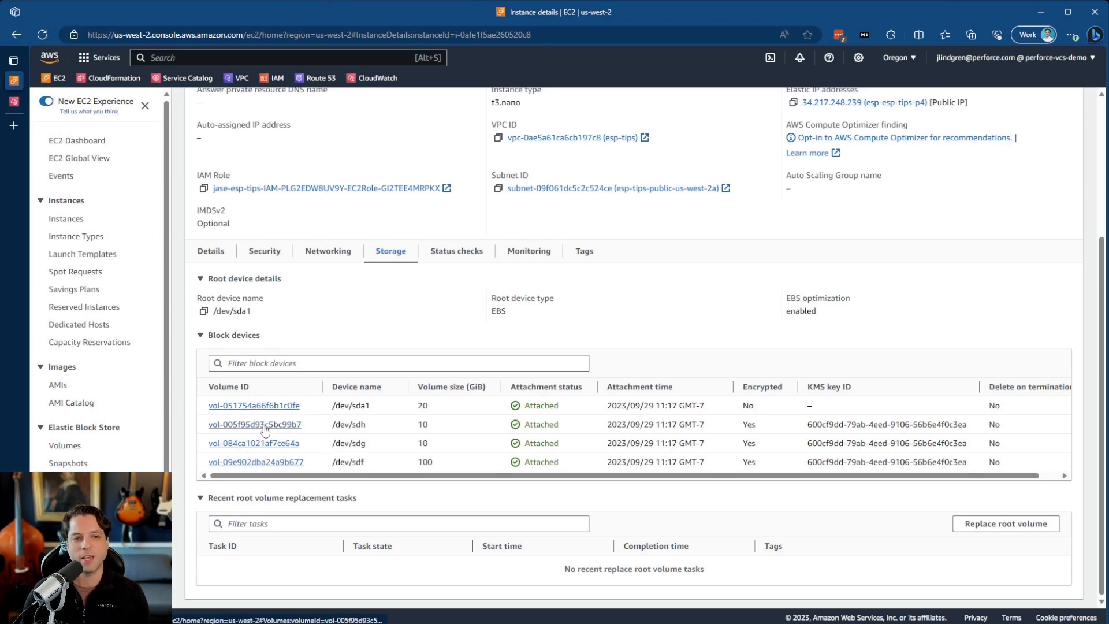
pyautogui.click(254, 424)
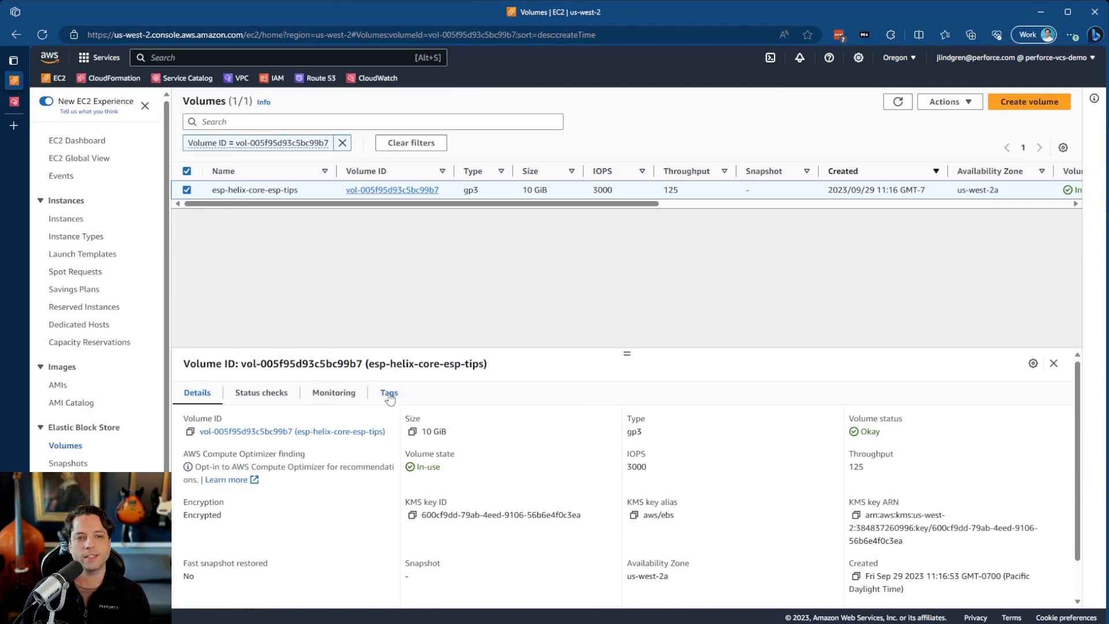
# Step: View the volume's tags (VolumeHxmetadata, service P4) and switch to vol-09e902dba24a9b677
pyautogui.click(389, 393)
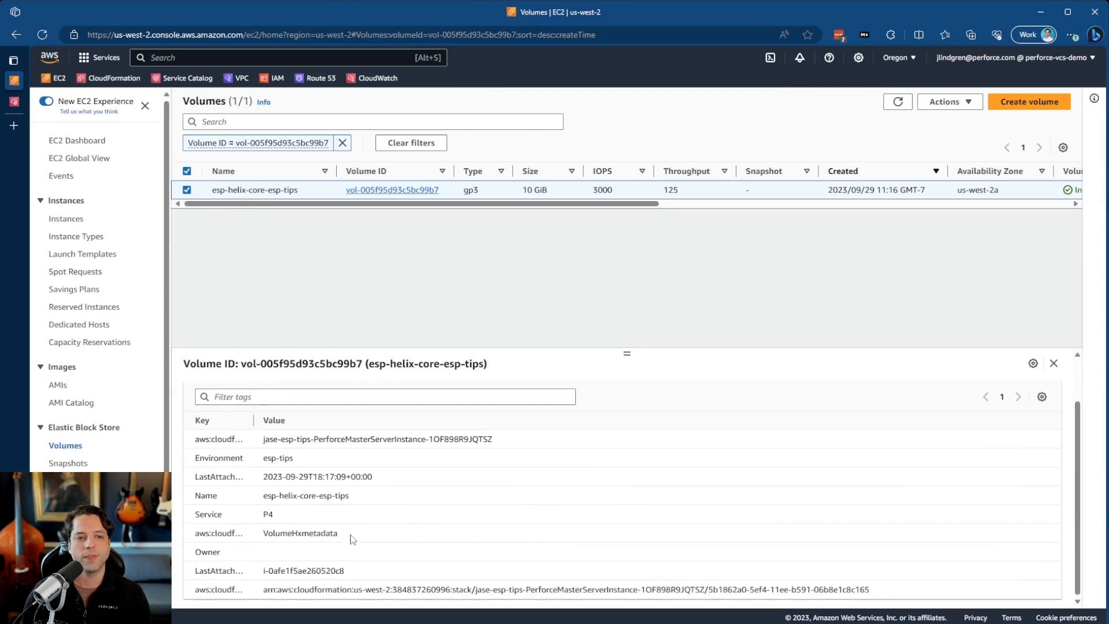
pyautogui.doubleClick(300, 532)
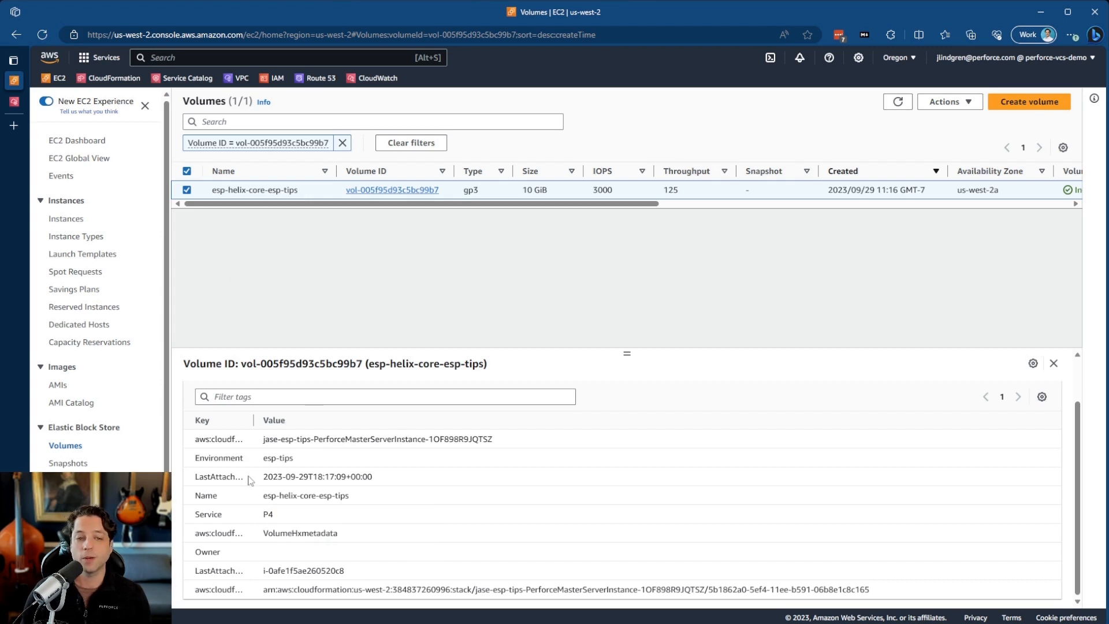
pyautogui.moveTo(356, 296)
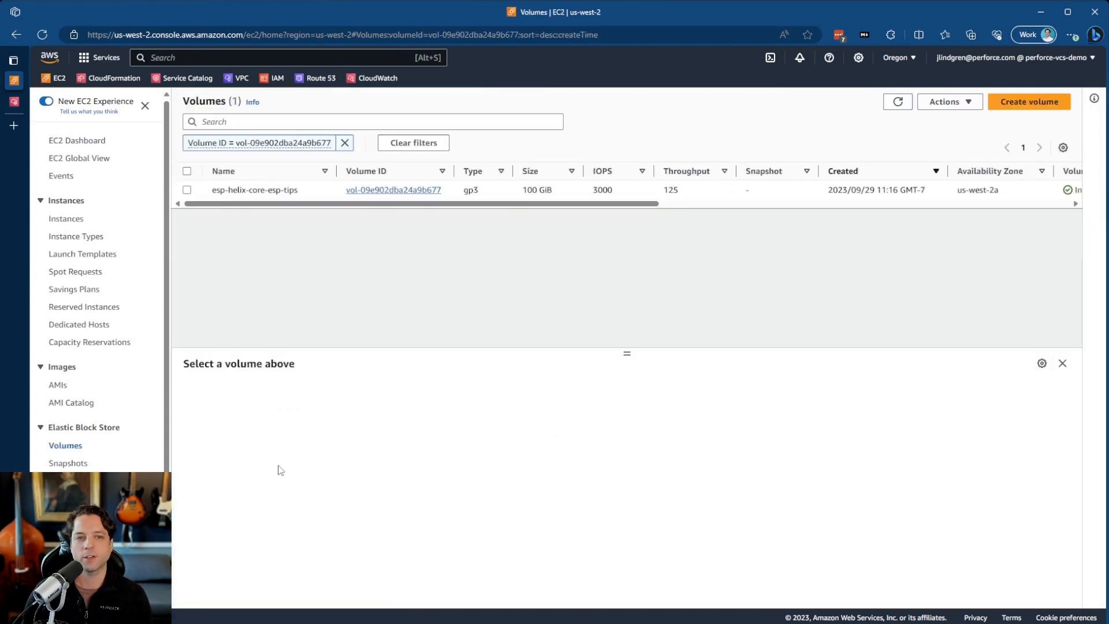
# Step: Select the 100 GiB depot volume and choose Modify volume from Actions
pyautogui.click(187, 189)
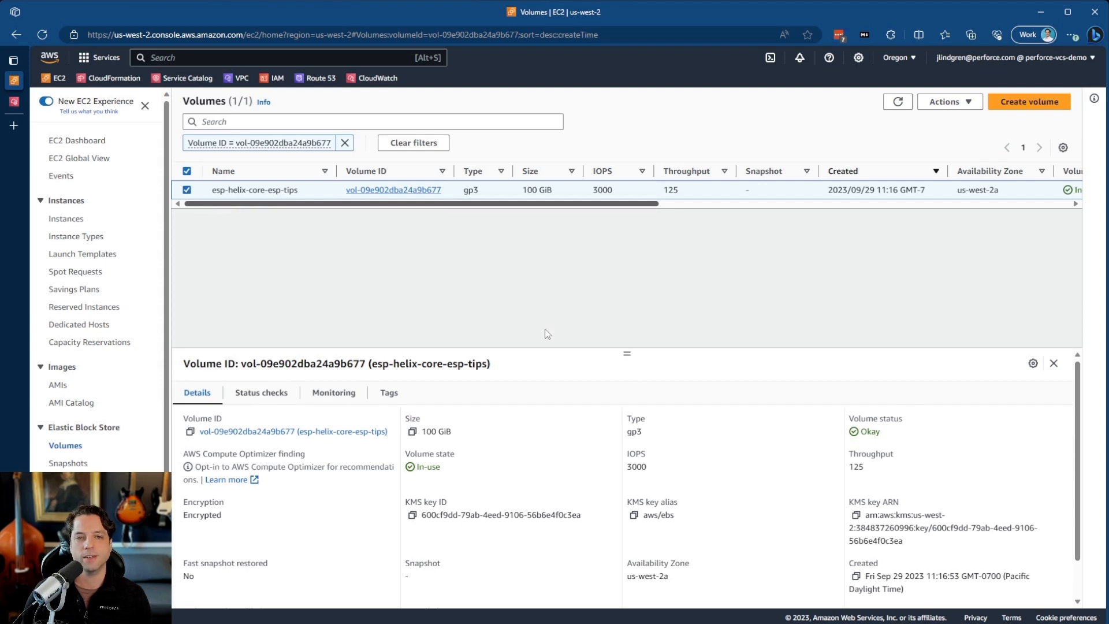
pyautogui.click(948, 101)
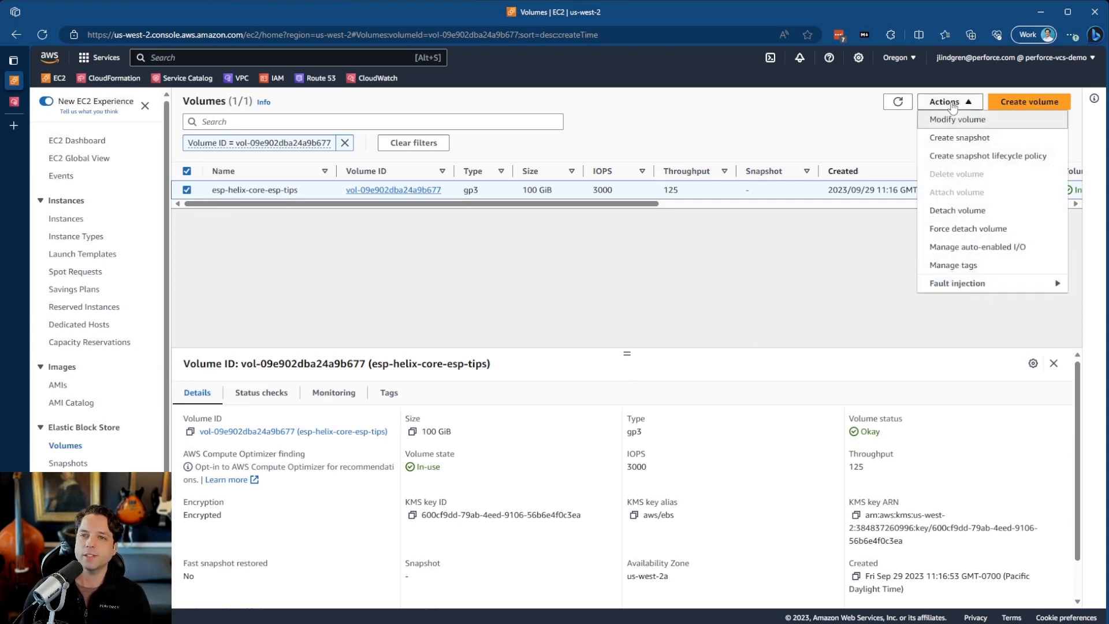
pyautogui.click(956, 119)
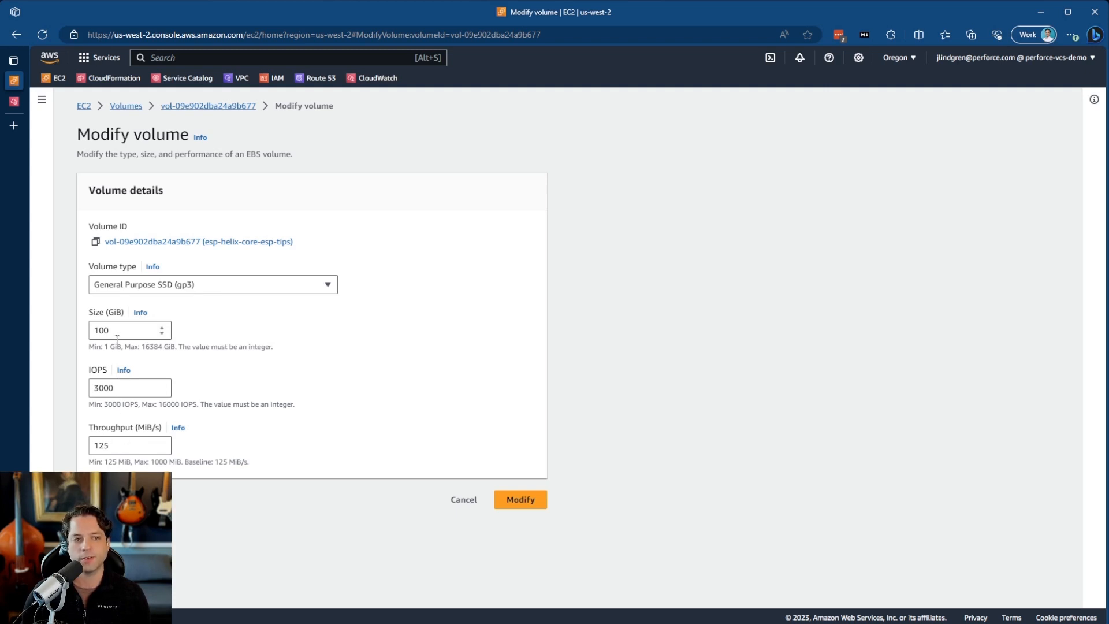
# Step: Change the volume size from 100 to 150 GiB and request the modification
pyautogui.click(129, 329)
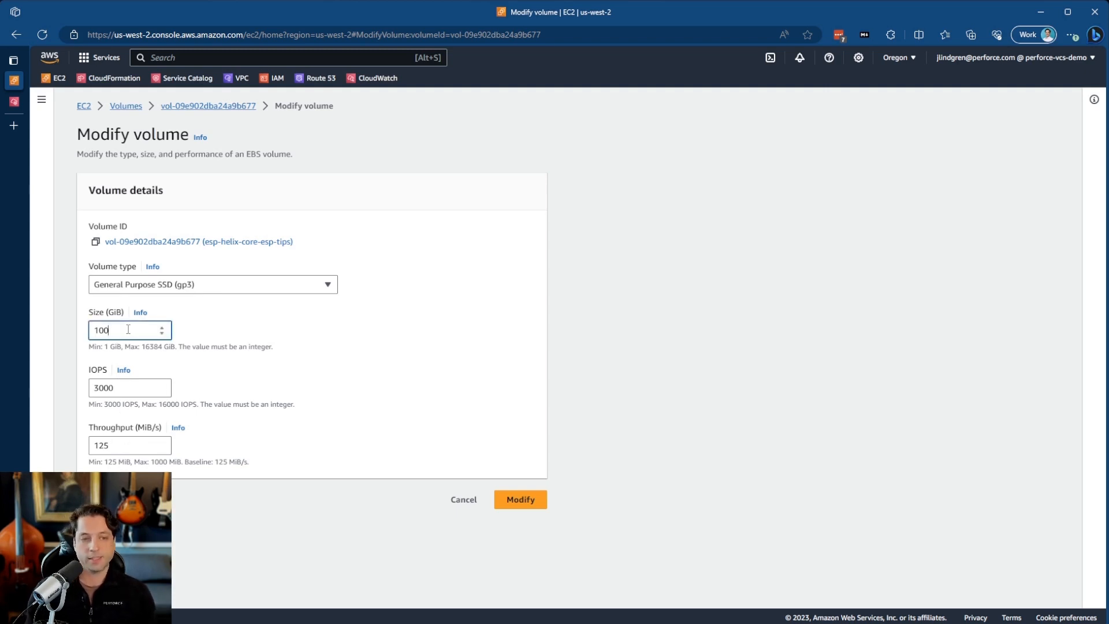
pyautogui.write('1')
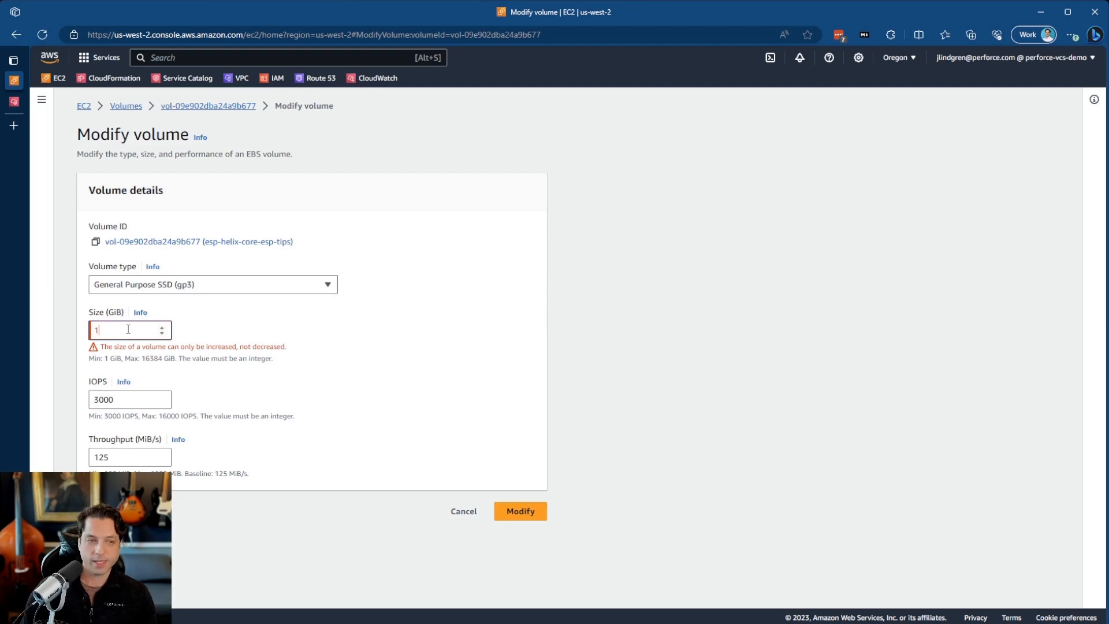
pyautogui.write('50')
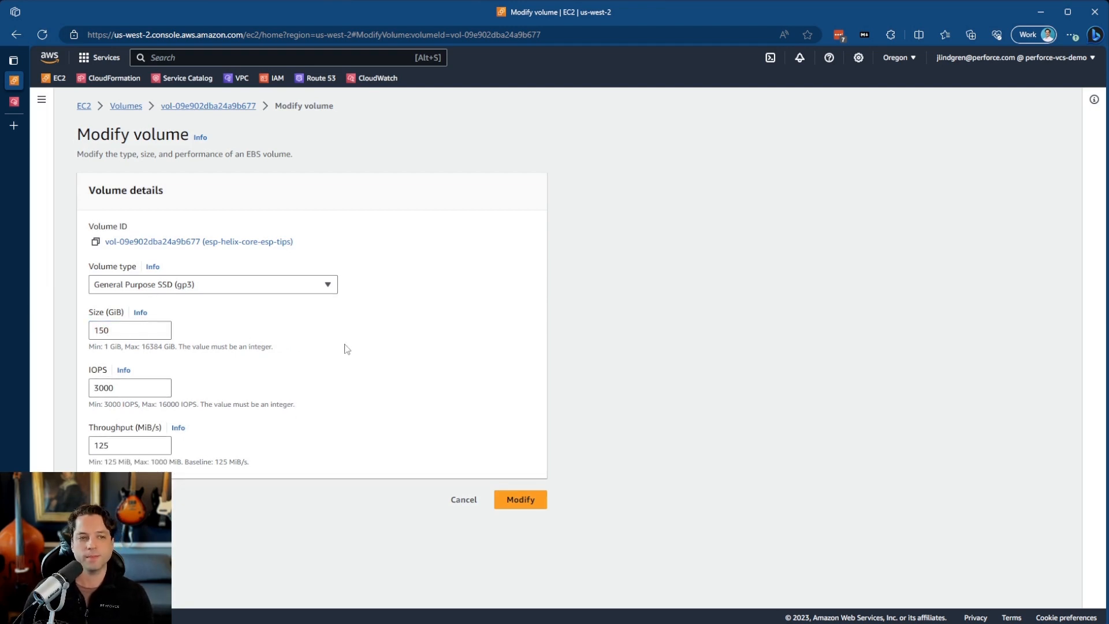
pyautogui.moveTo(519, 498)
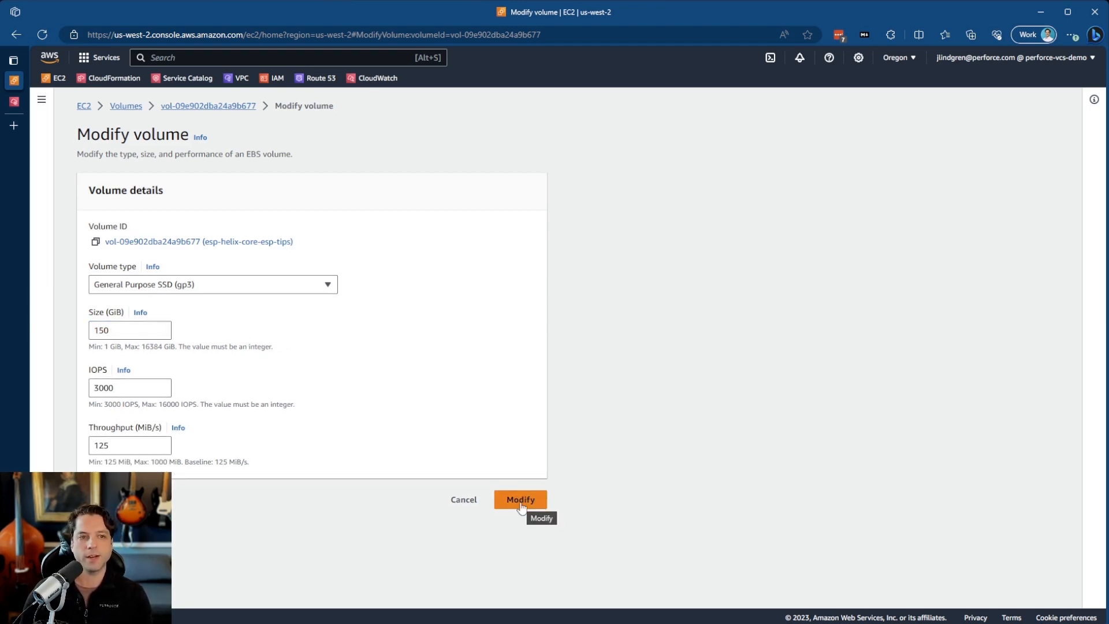
pyautogui.click(520, 499)
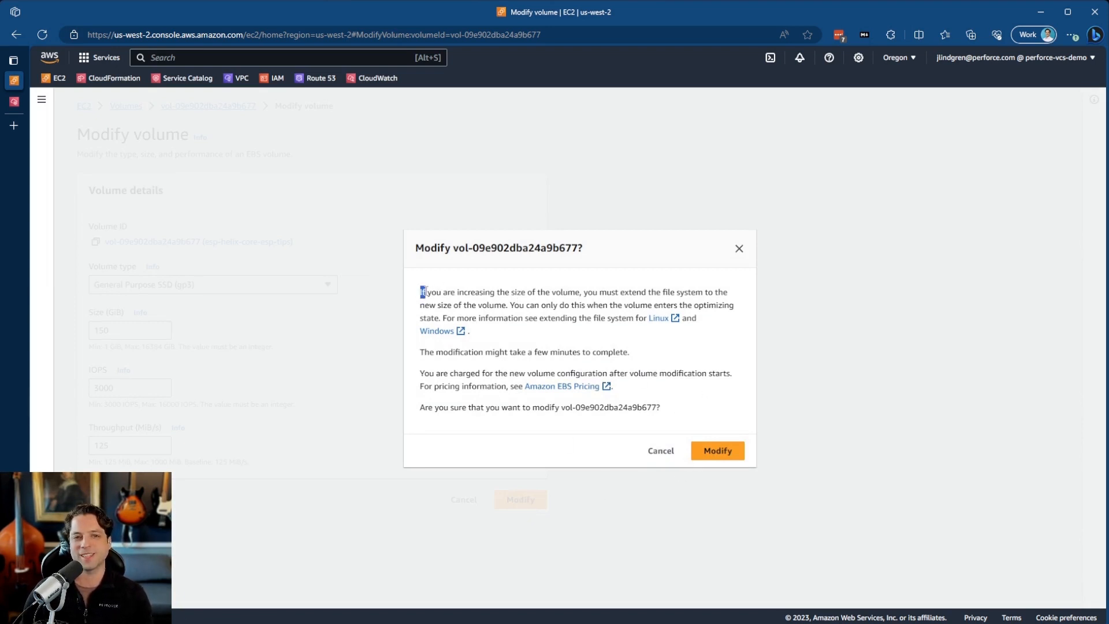
# Step: Highlight the file-system extension warning and confirm growing the volume
pyautogui.moveTo(421, 291); pyautogui.dragTo(575, 291)
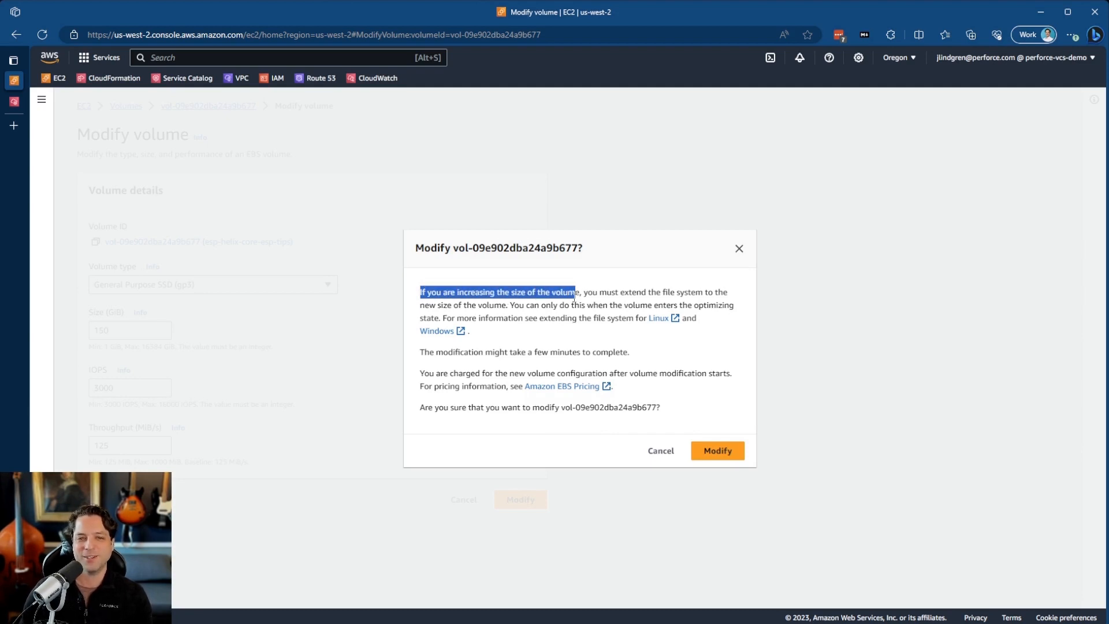
pyautogui.moveTo(576, 291); pyautogui.dragTo(691, 291)
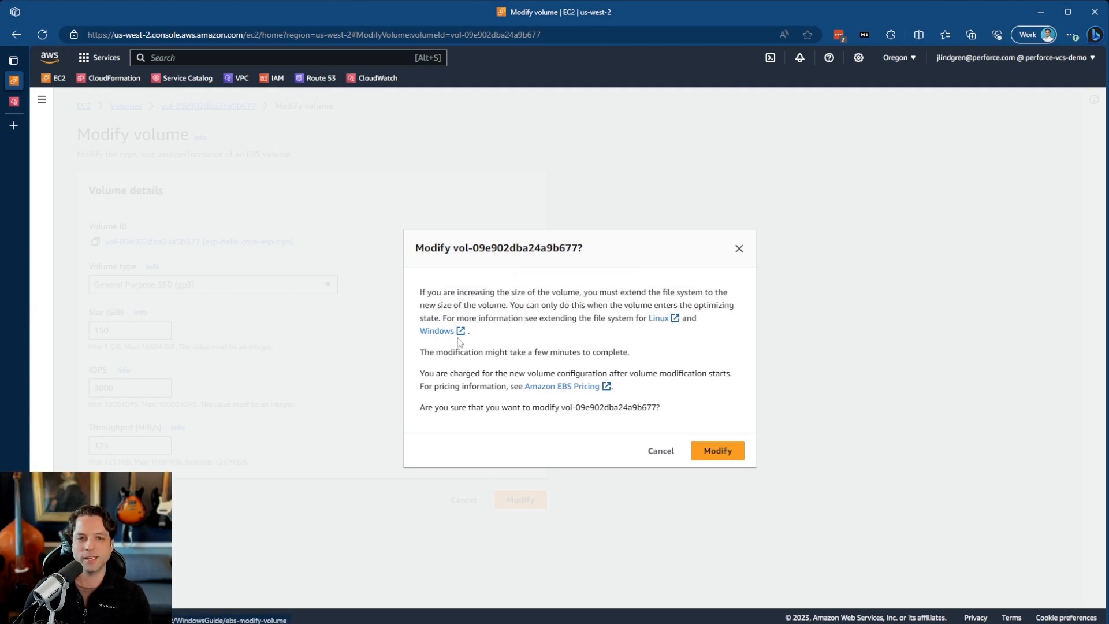
pyautogui.click(716, 450)
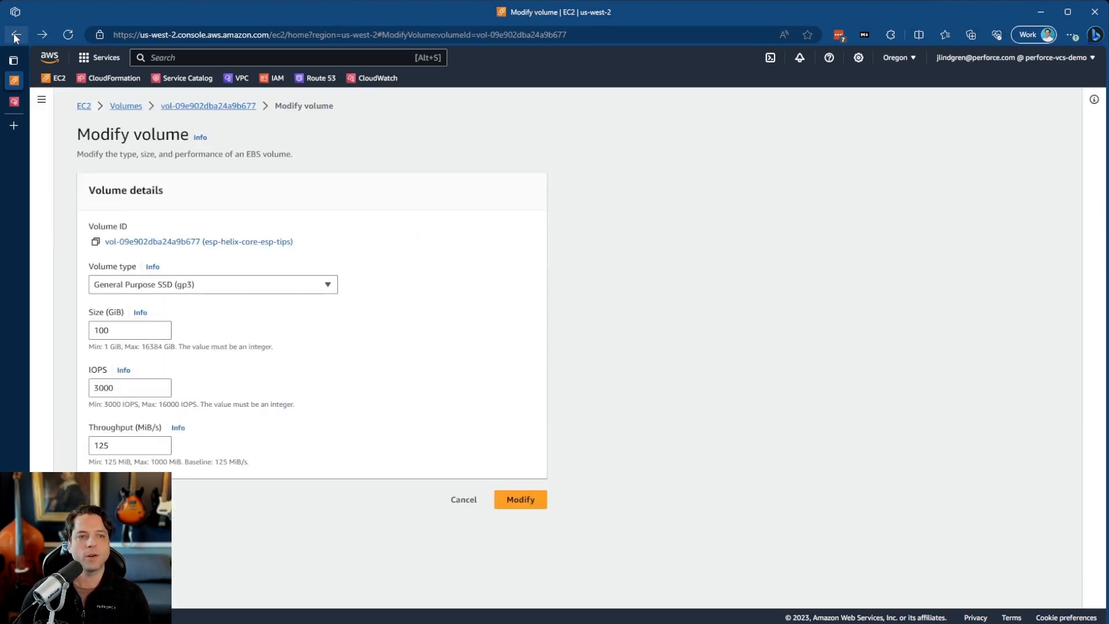
# Step: Go back to the Volumes list and check vol-09e902dba24a9b677 now shows 150 GiB
pyautogui.click(15, 34)
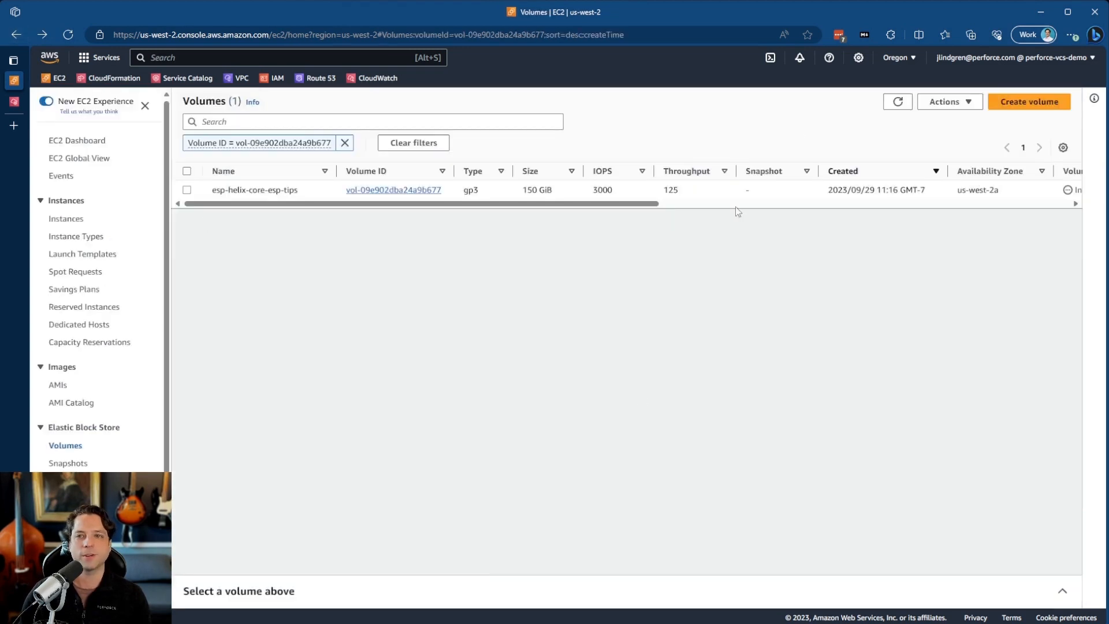
pyautogui.moveTo(611, 215)
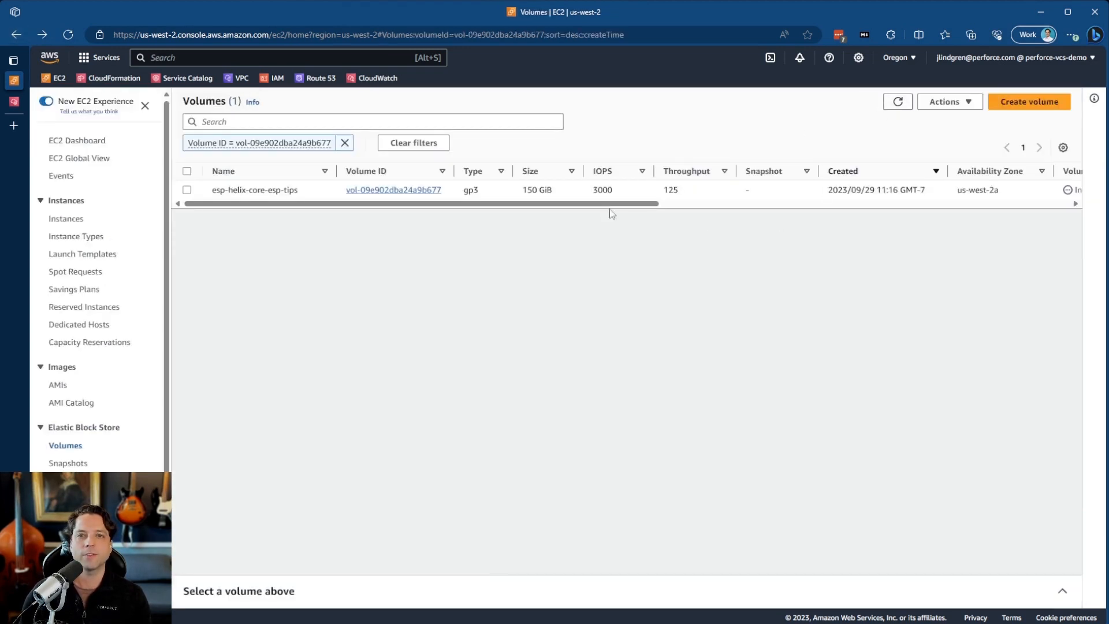
pyautogui.hscroll(3)
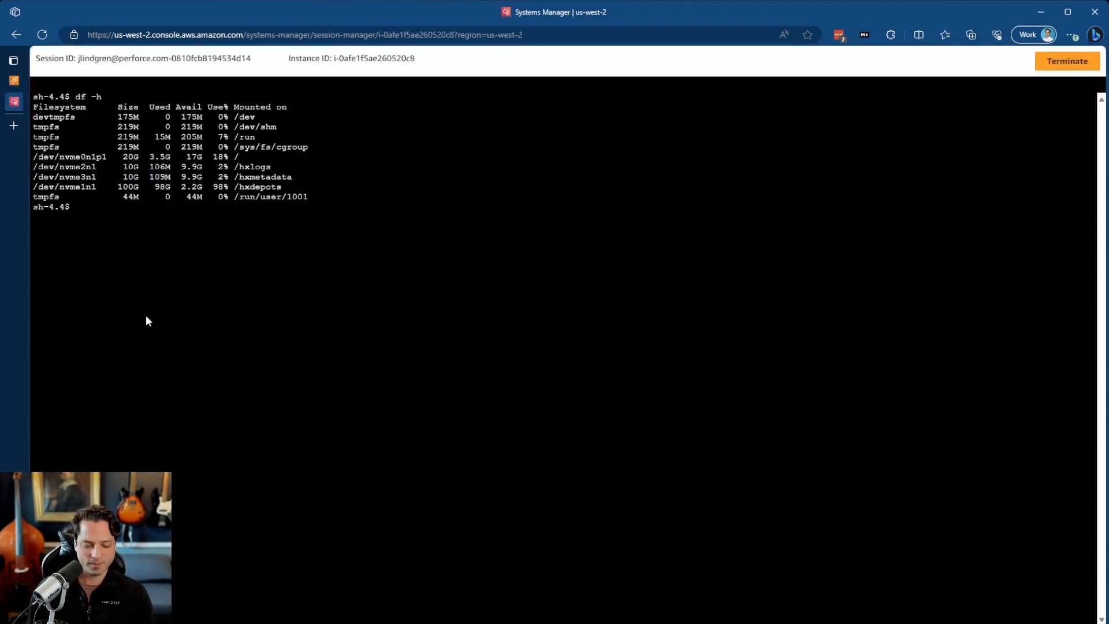
# Step: Compare lsblk's 150G nvme1n1 disk against df's 100G /hxdepots filesystem
pyautogui.write('df -h')
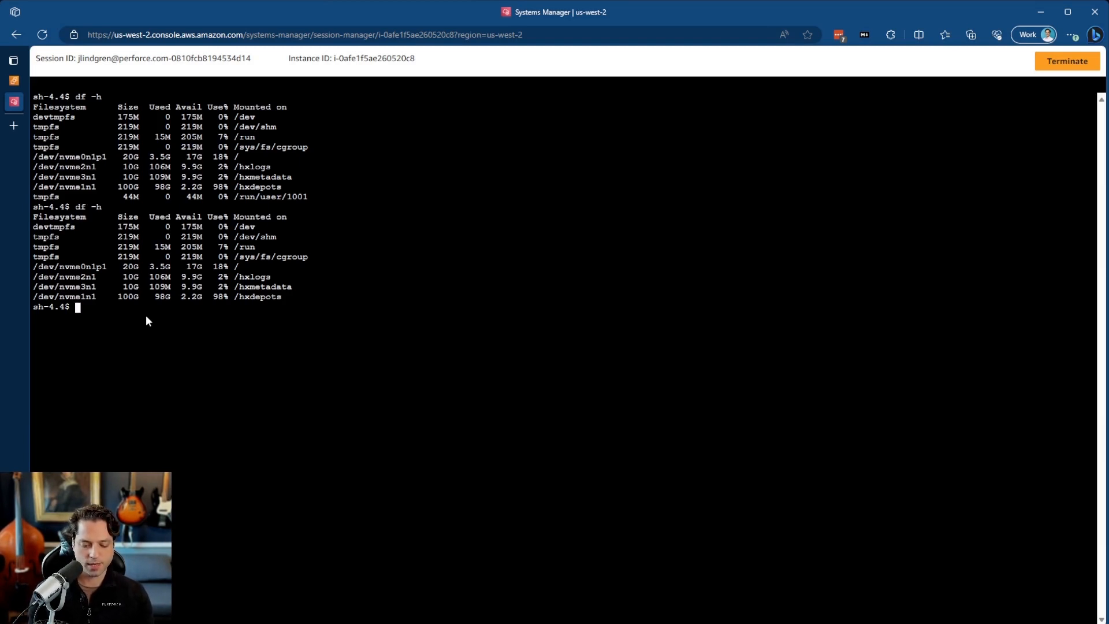
pyautogui.write('lsblk')
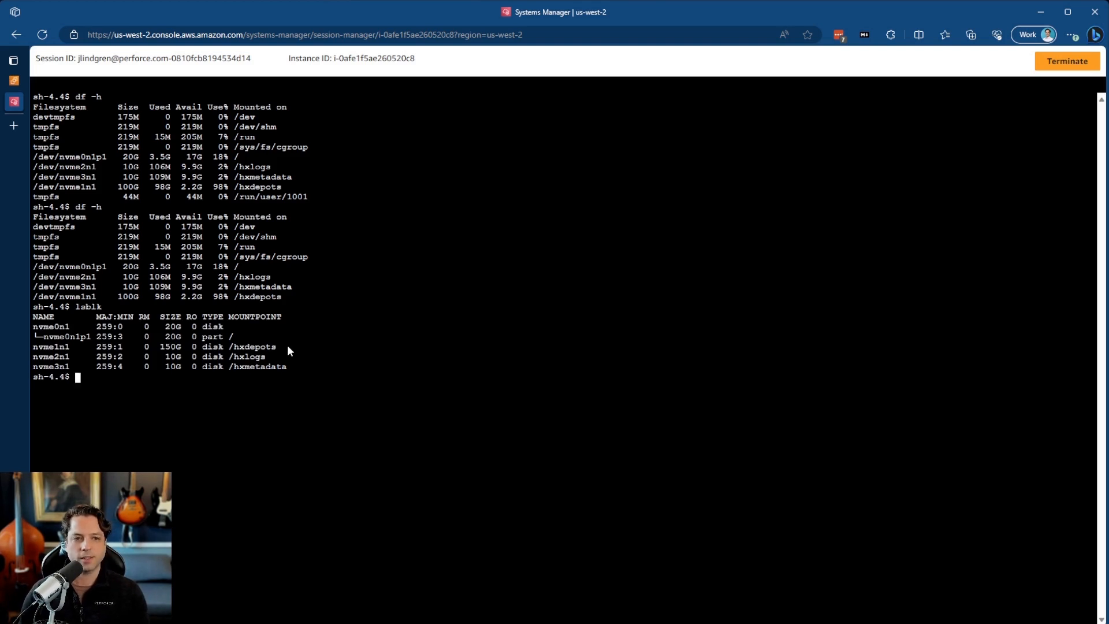
pyautogui.doubleClick(253, 347)
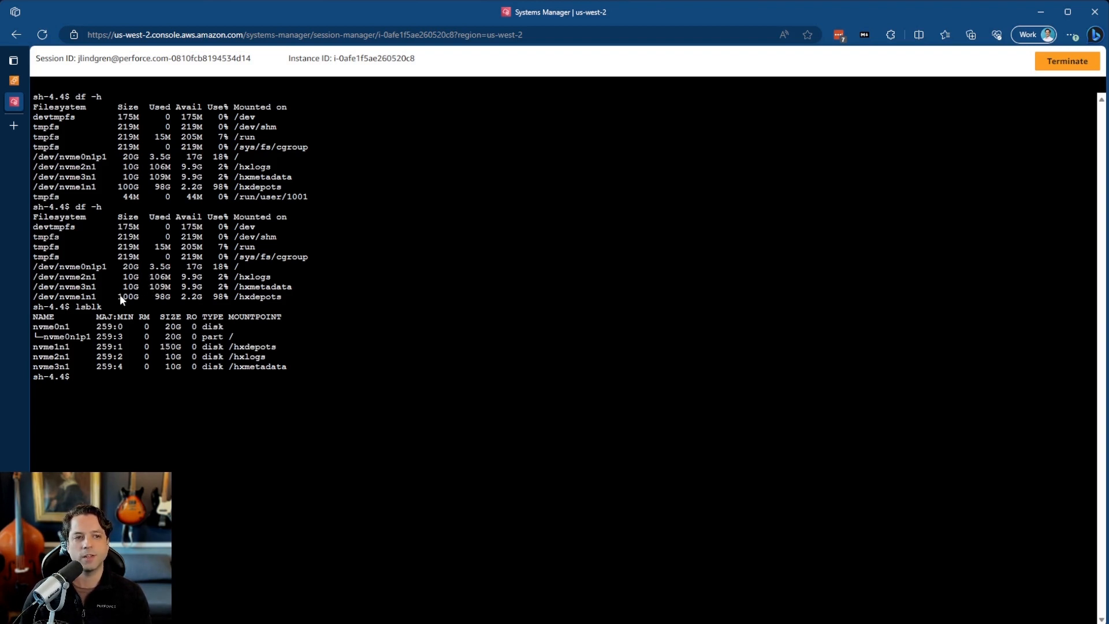
pyautogui.doubleClick(128, 297)
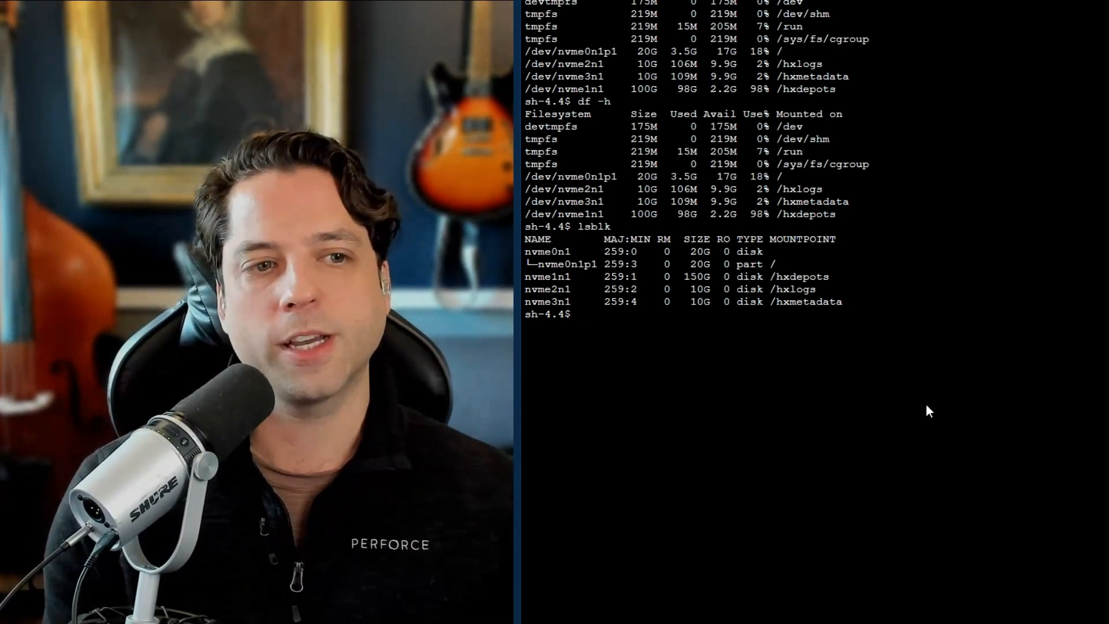
# Step: Grow the XFS filesystem with sudo xfs_growfs /hxdepots to 39321600 data blocks and recheck df
pyautogui.write('sudo')
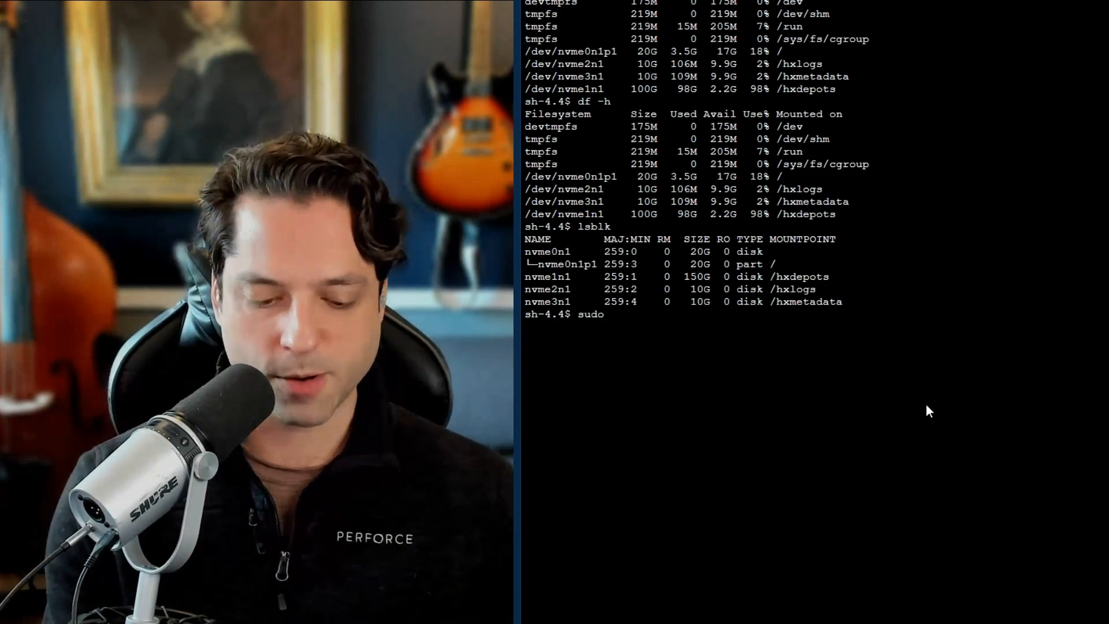
pyautogui.write('x')
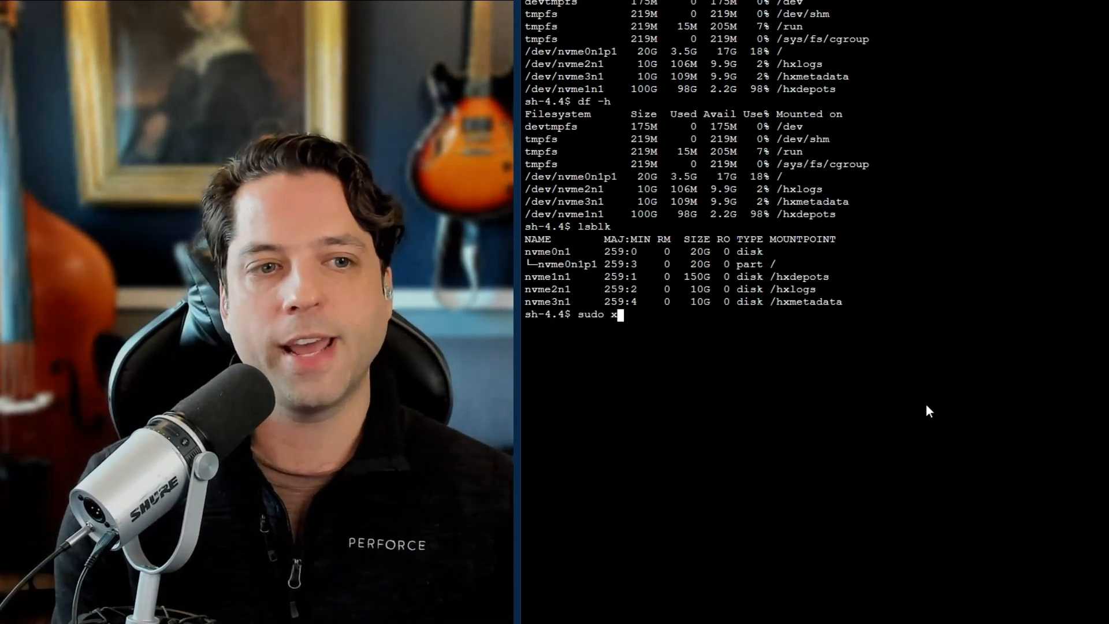
pyautogui.write('fs_')
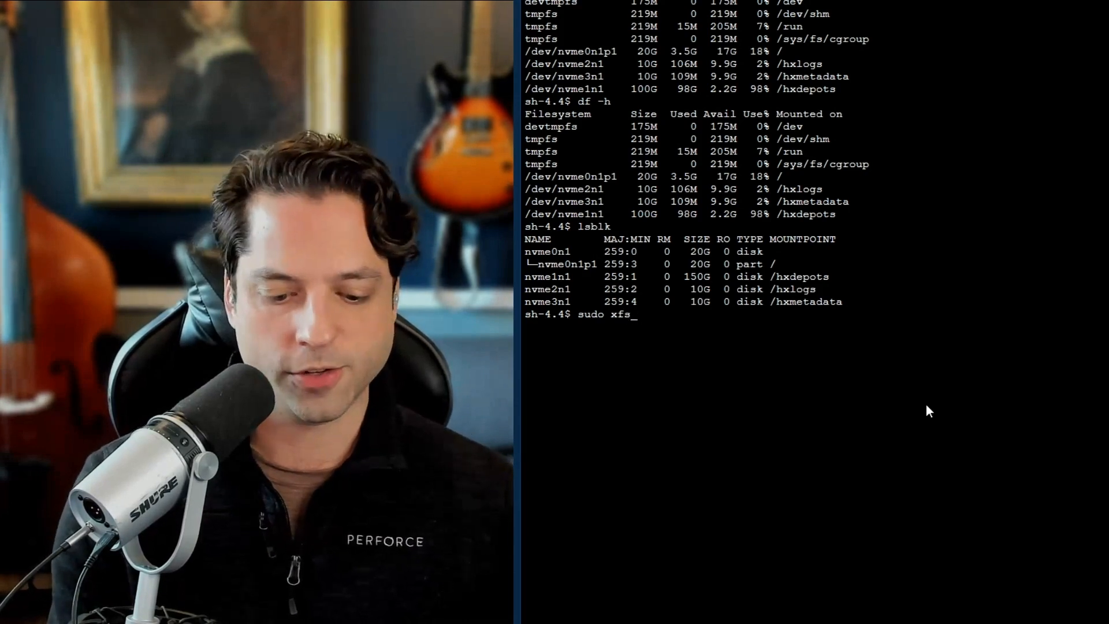
pyautogui.write('growfs')
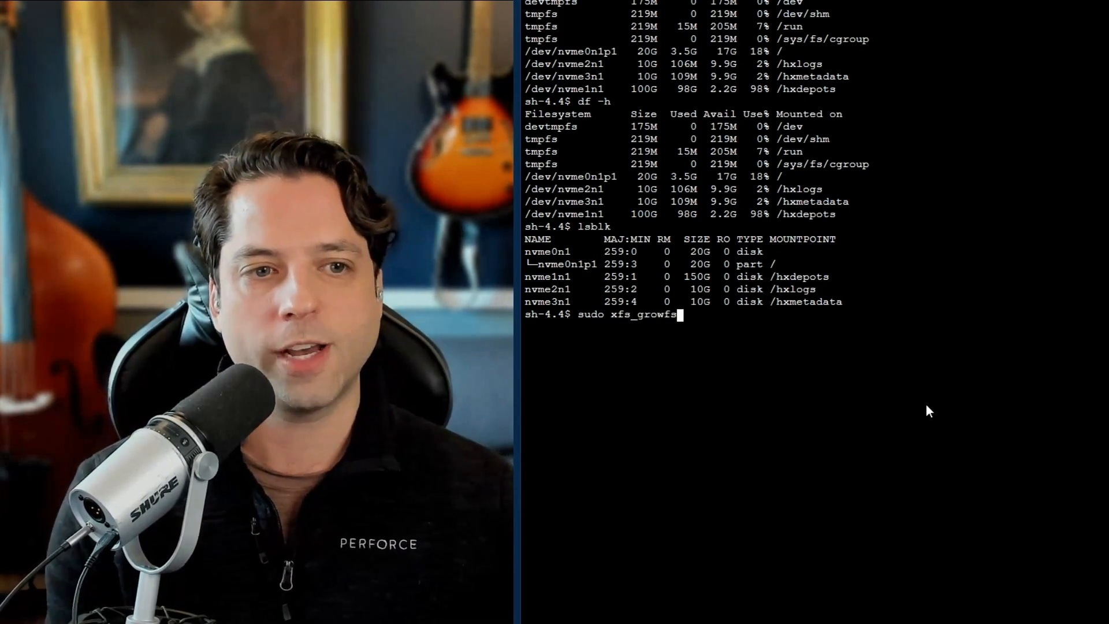
pyautogui.write('" "')
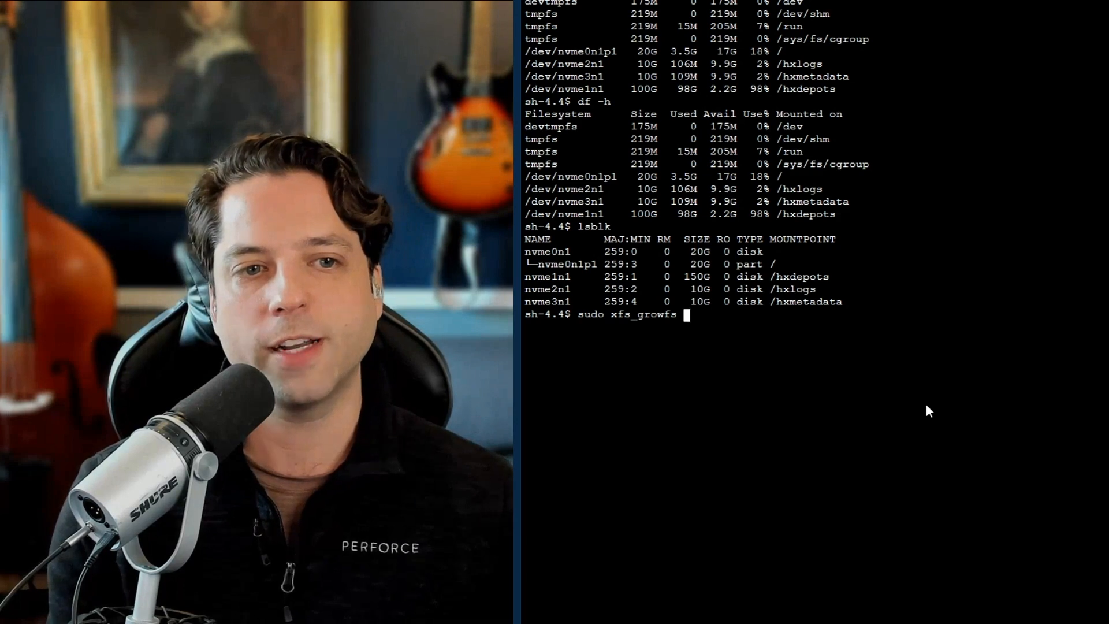
pyautogui.write('/')
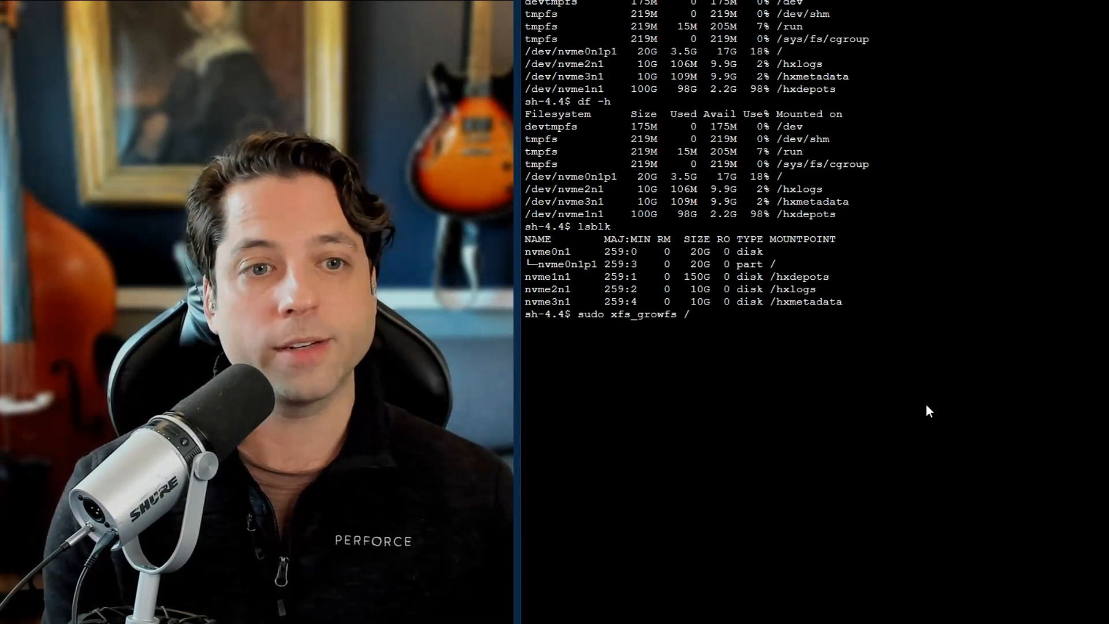
pyautogui.write('hx')
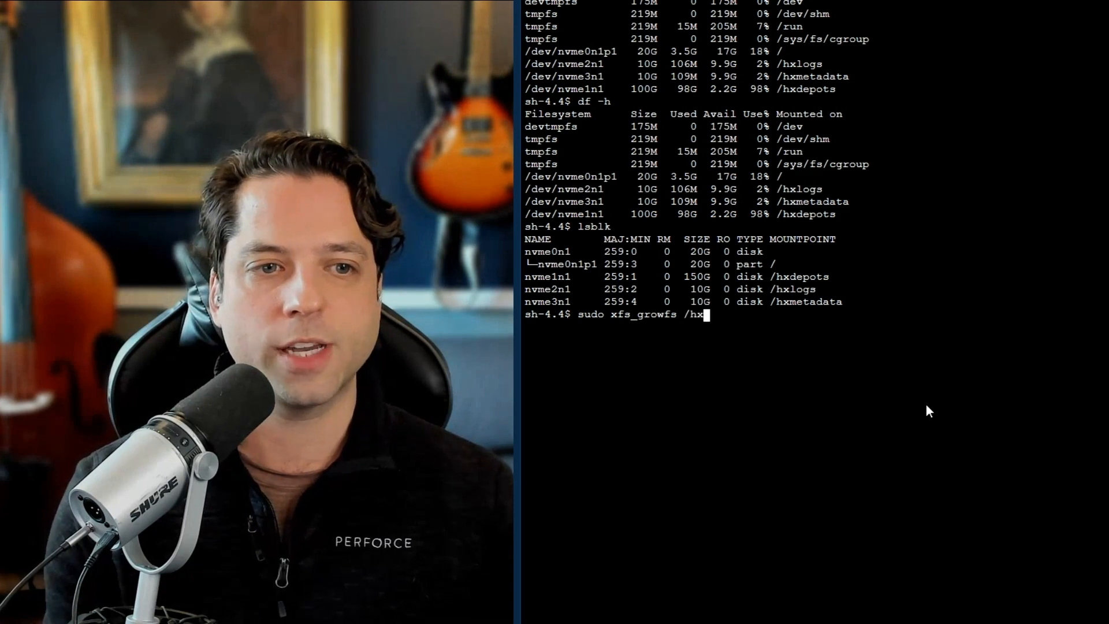
pyautogui.write('depots')
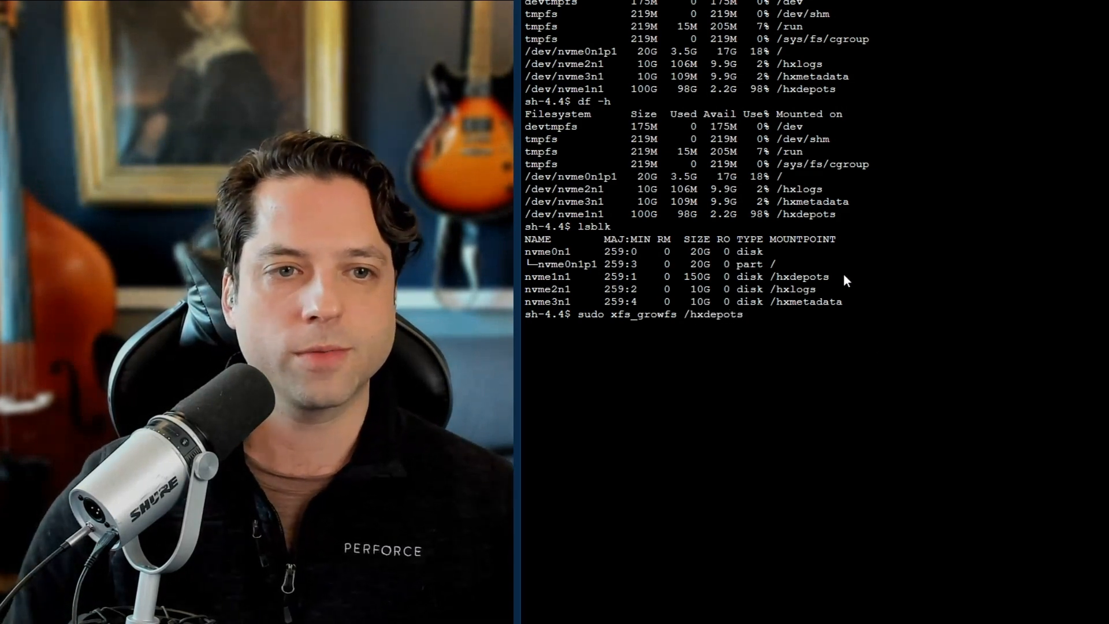
pyautogui.moveTo(770, 320)
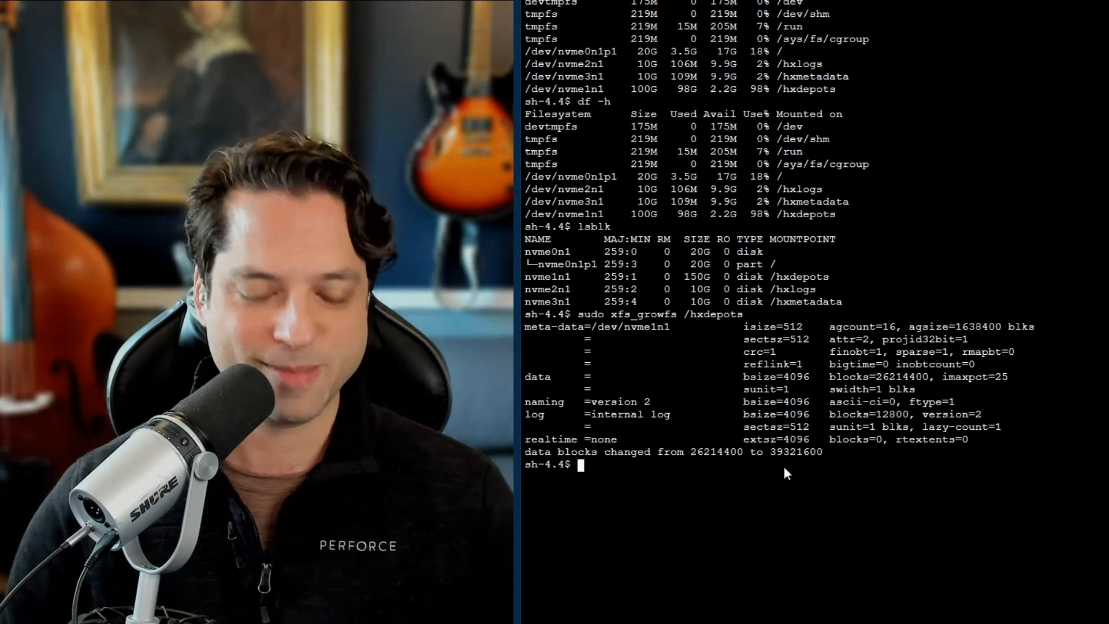
pyautogui.write('df')
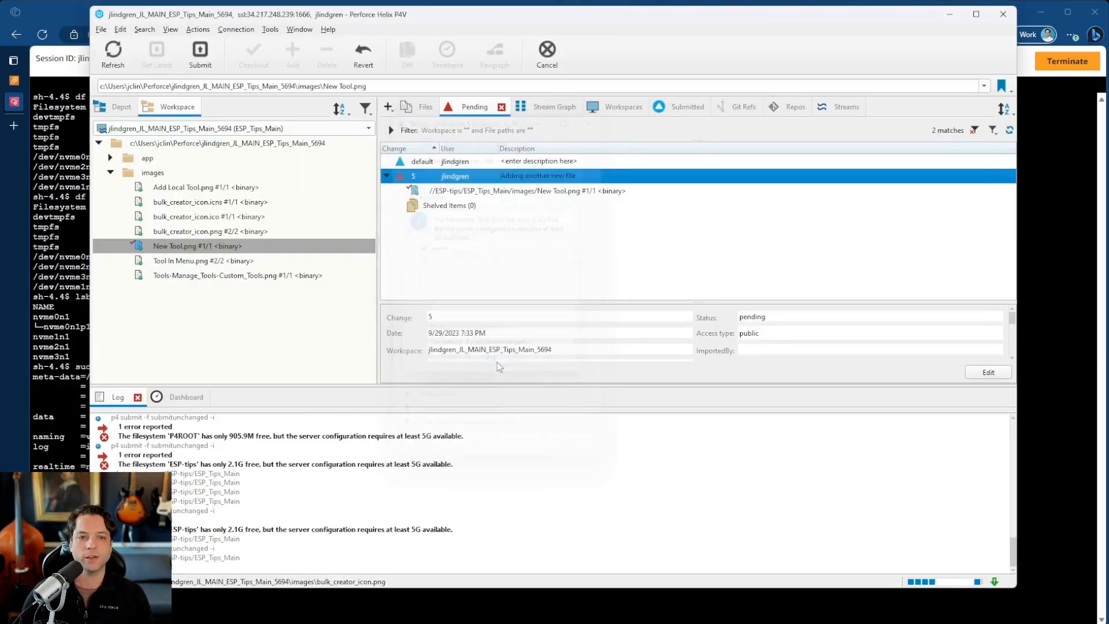
# Step: Submit changelist 5 "Adding another new file" containing New Tool.png to the server
pyautogui.click(200, 54)
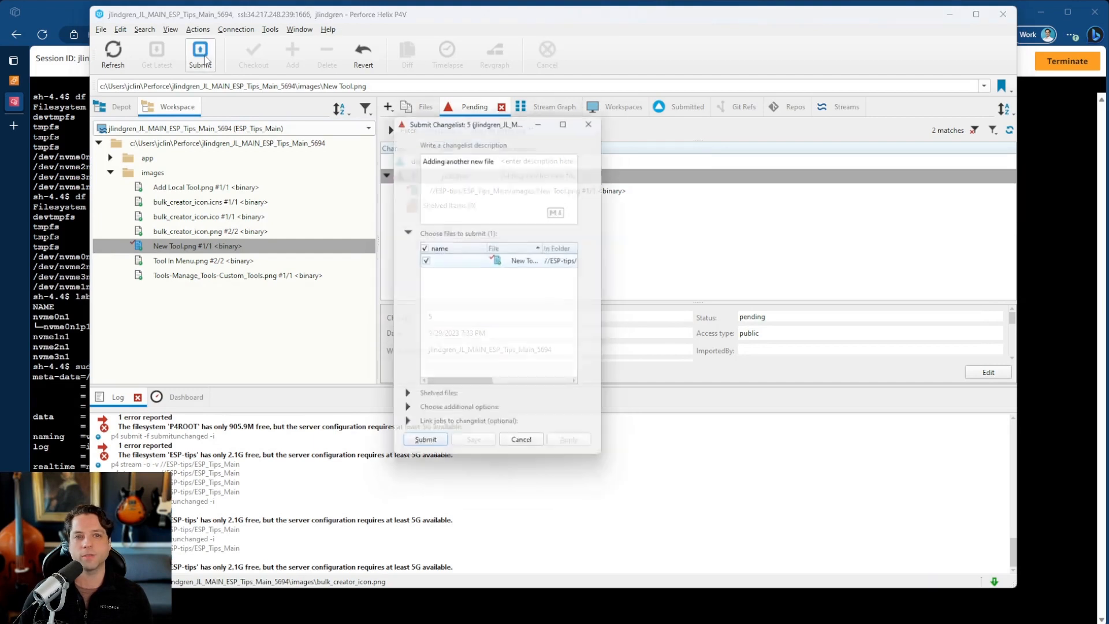
pyautogui.click(425, 439)
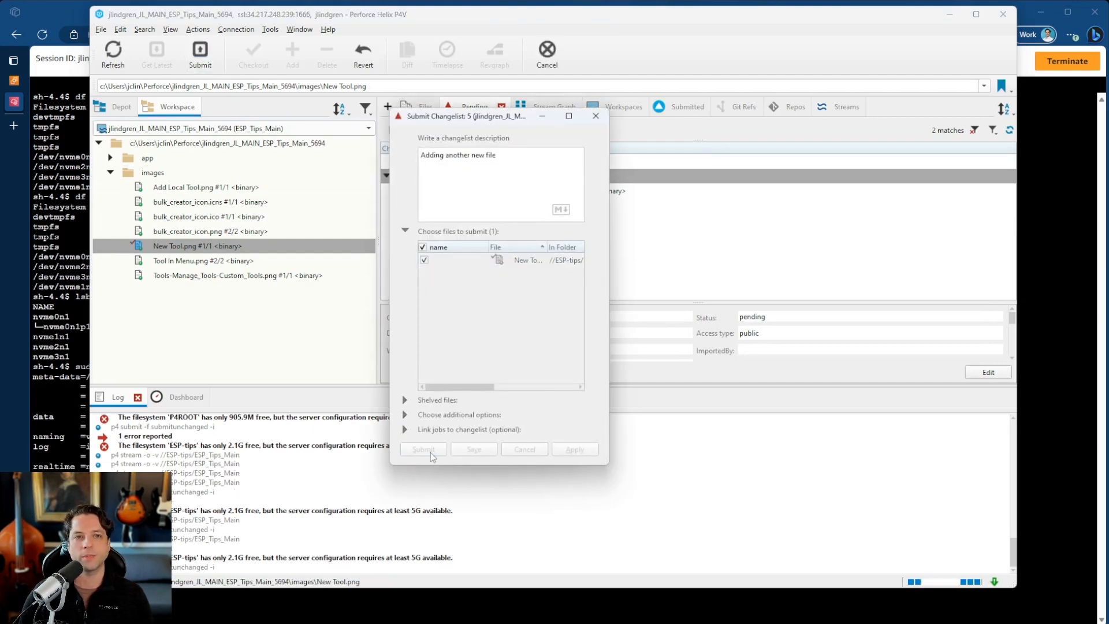